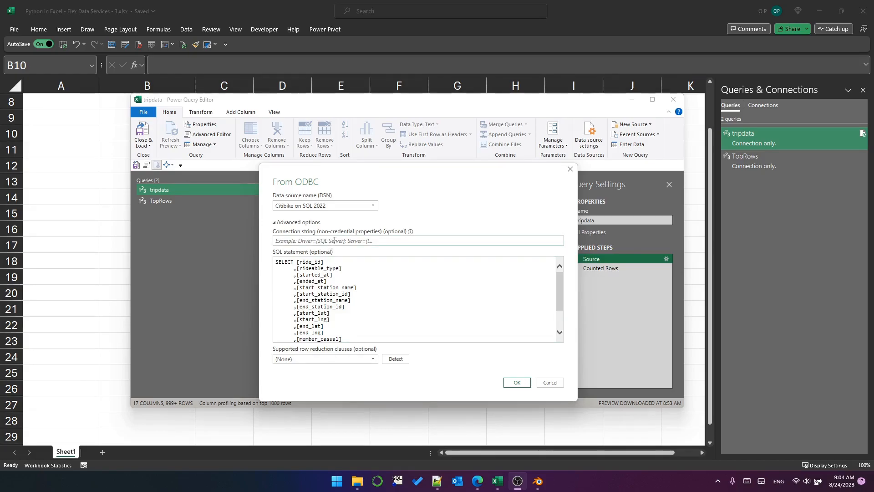
Scroll through the tripdata query's ODBC SQL statement, then close the From ODBC dialog
scroll(down, 3)
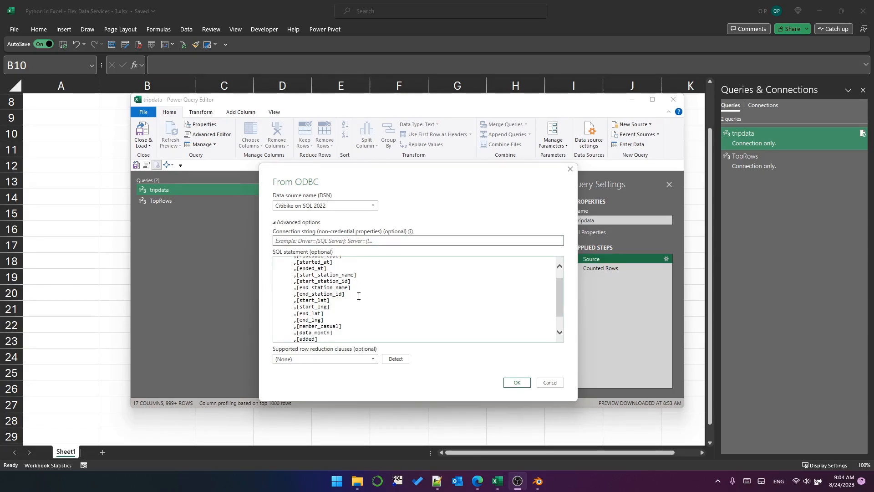
scroll(down, 3)
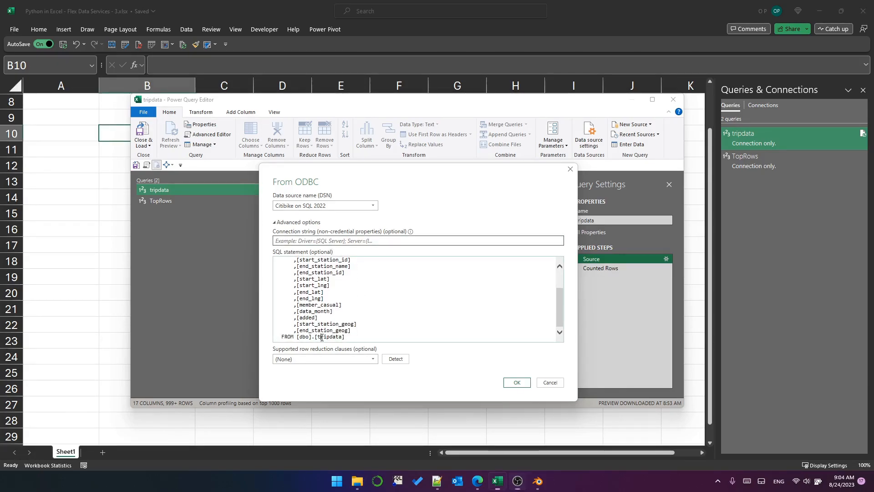
click(514, 382)
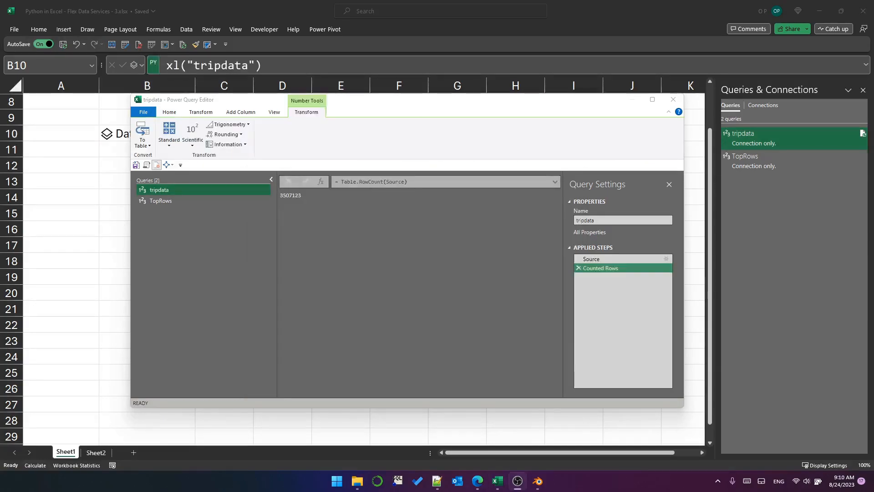
mouse_move(325, 221)
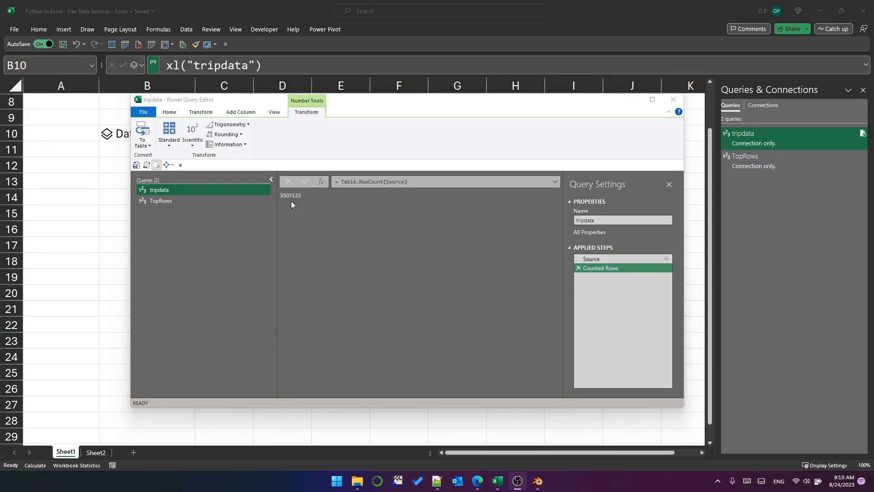
mouse_move(325, 232)
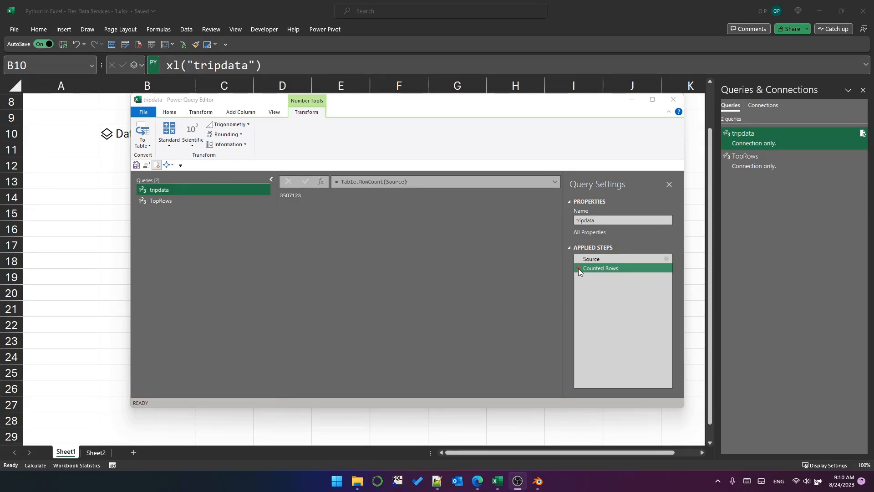
Delete tripdata's Counted Rows step and return to the sheet with Close & Load
click(590, 259)
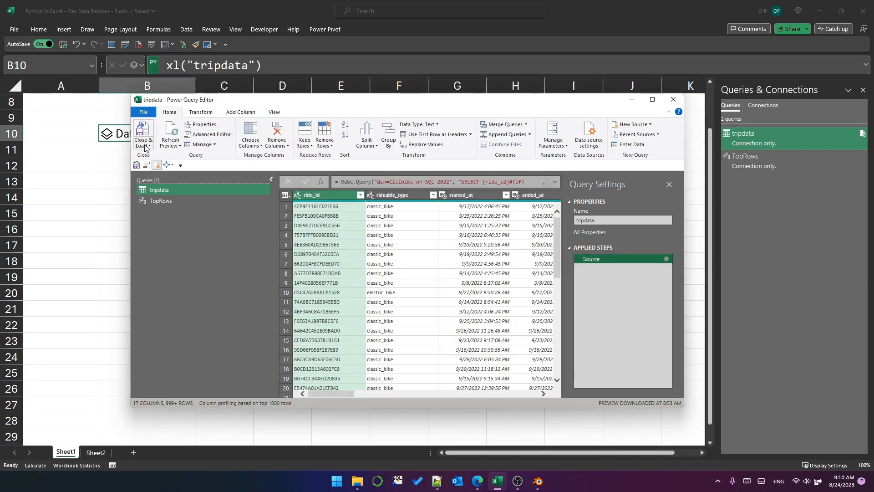
click(143, 136)
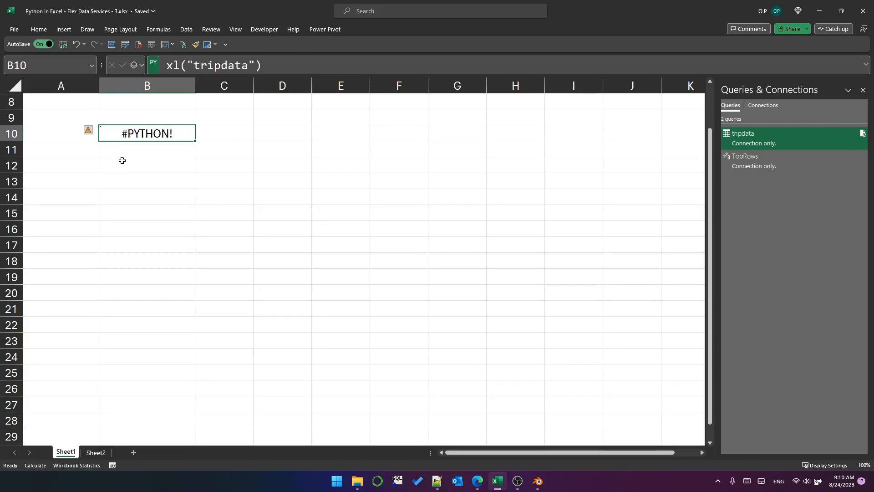
mouse_move(160, 136)
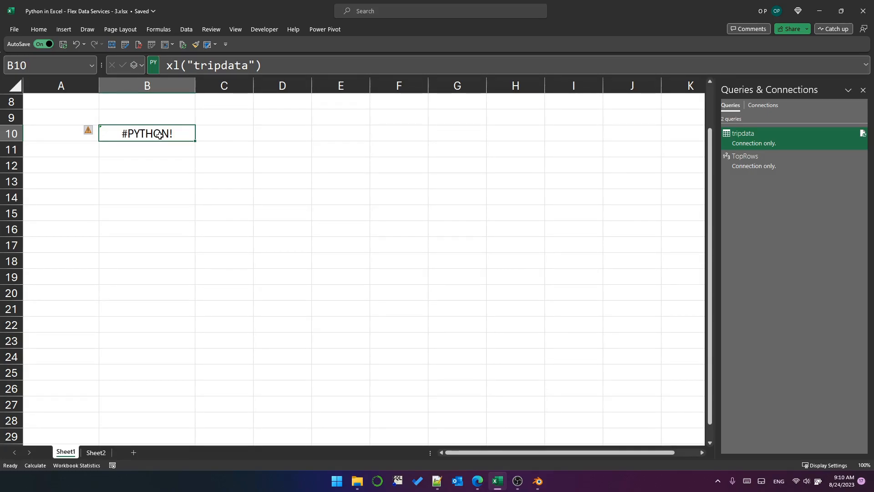
Read B10's #PYTHON! error message about an unexpected failure, then dismiss it
click(92, 133)
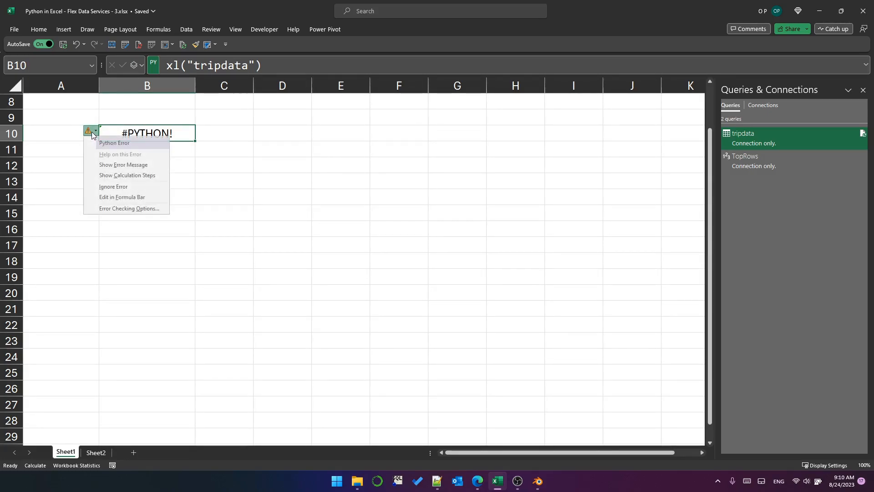
click(123, 164)
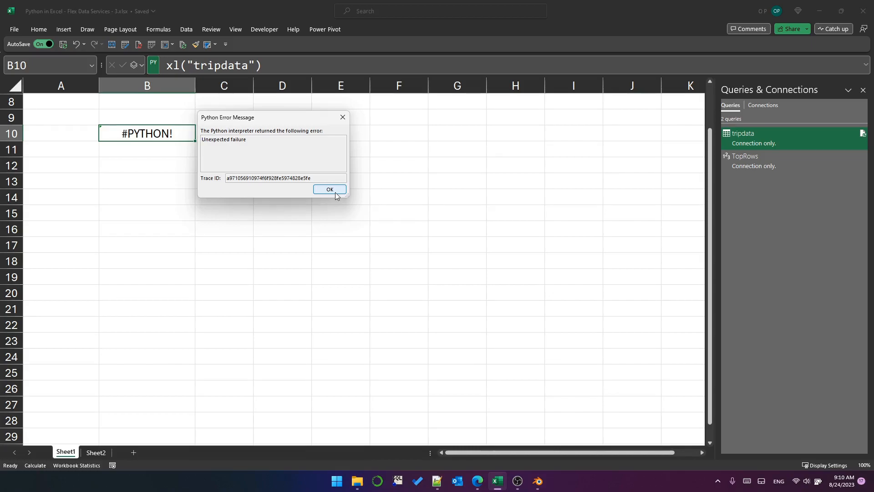
click(328, 189)
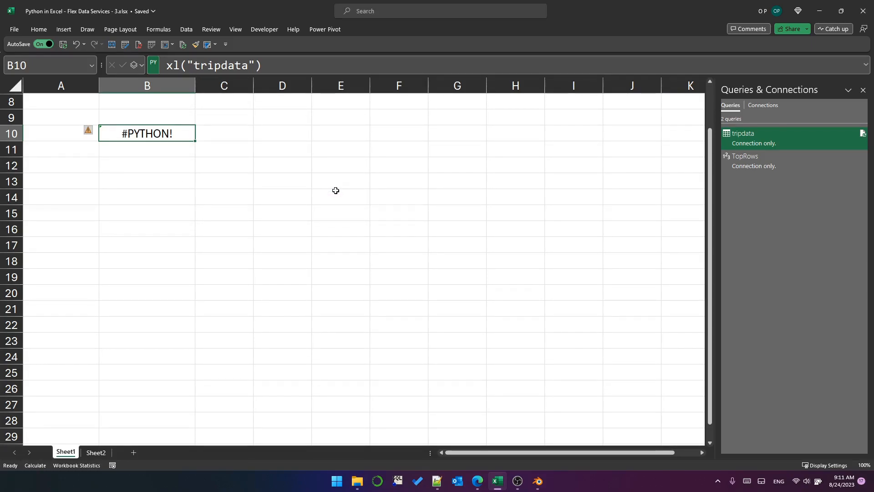
mouse_move(326, 190)
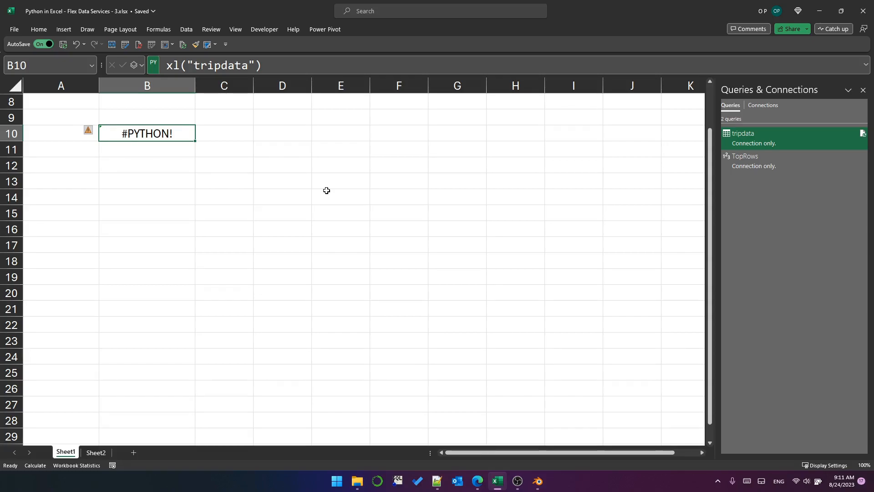
mouse_move(253, 162)
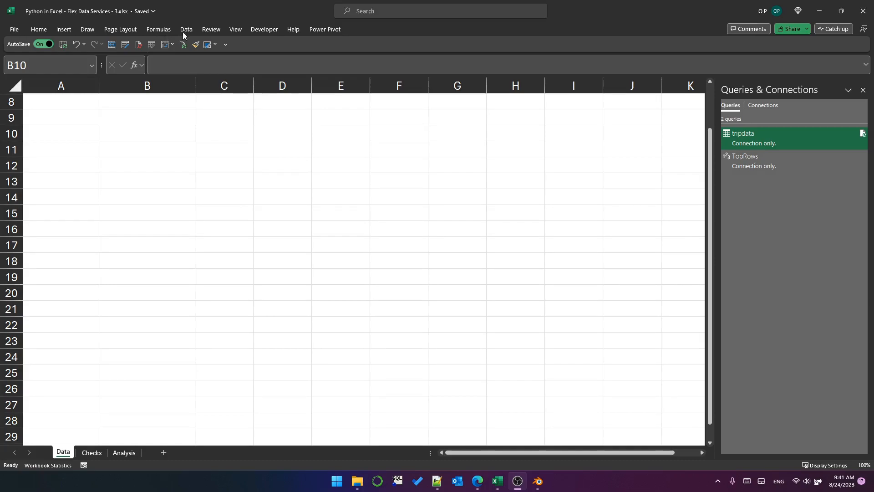
Check that Calculation Options is Partial and begin a Python formula in B10 with =PY
click(158, 30)
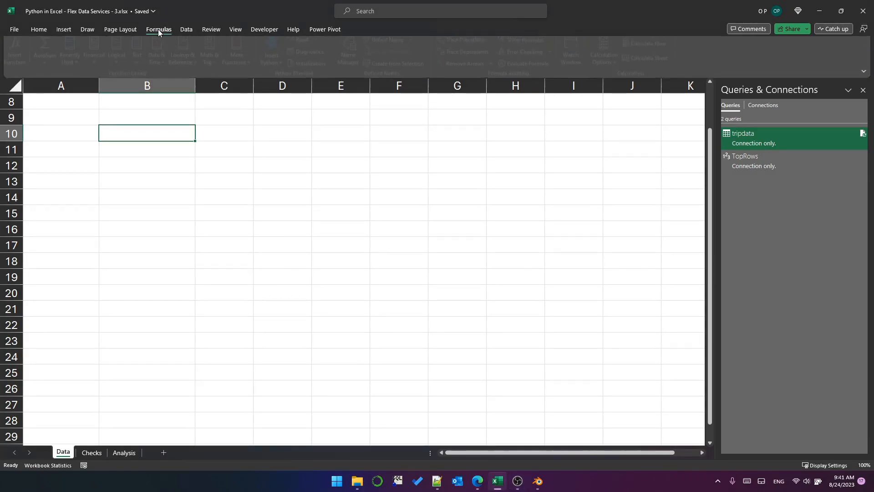
click(158, 30)
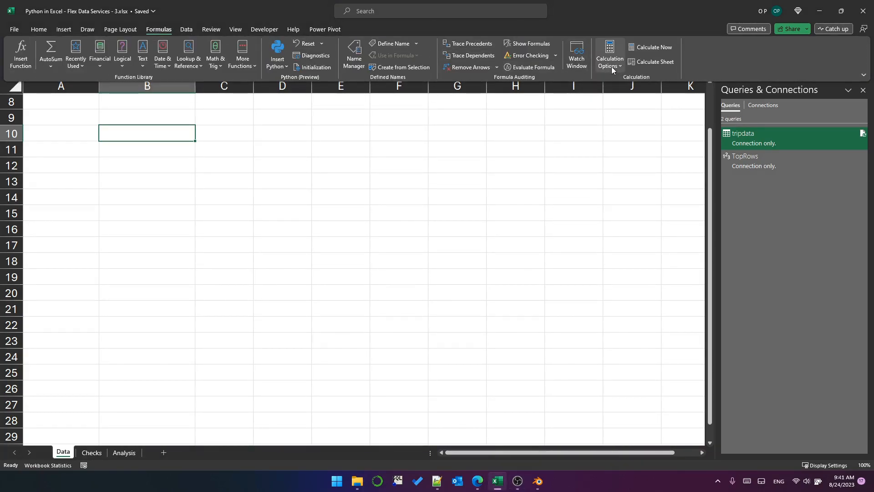
click(608, 55)
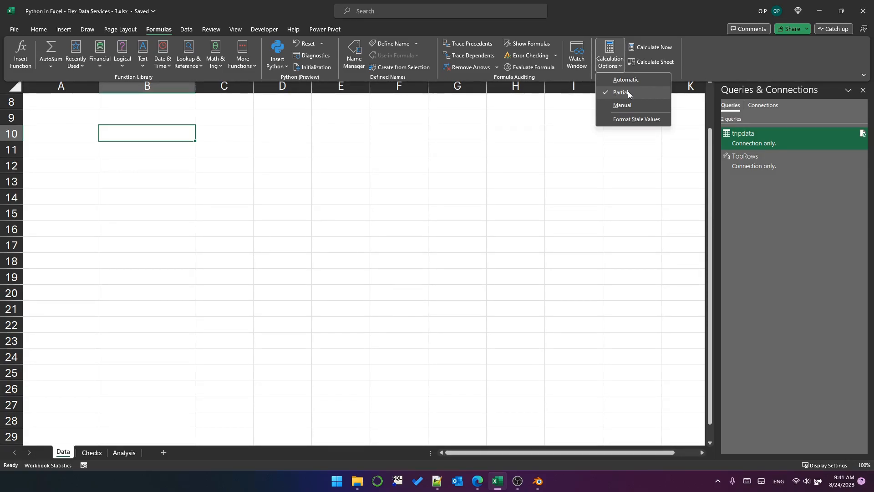
text(=p)
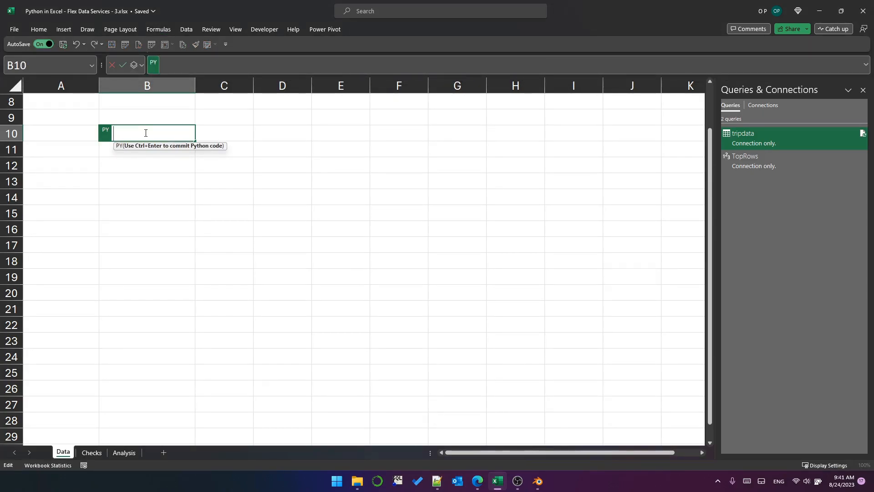
Enter df = xl("tripdata") in B10 and commit it with Ctrl+Enter
text(df)
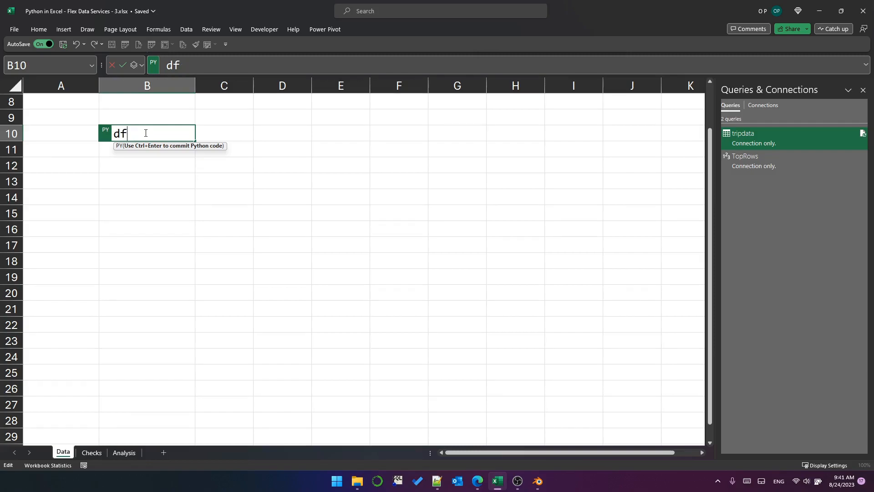
text(= xl()
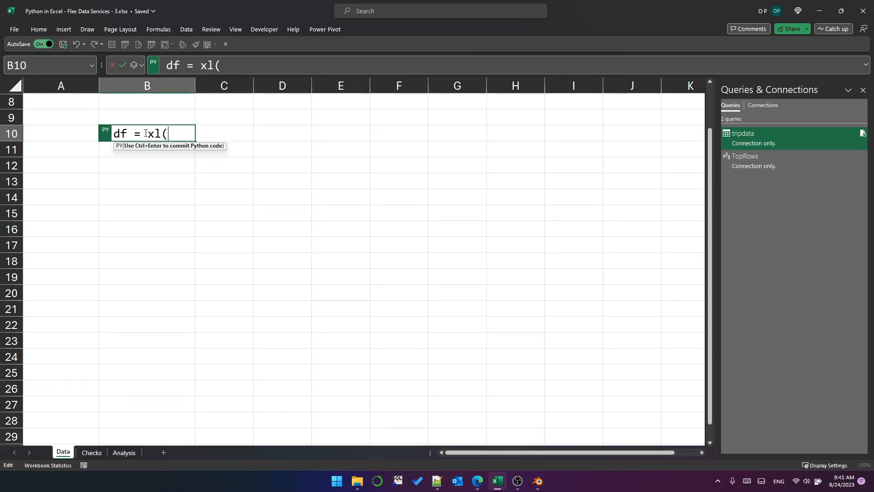
text(")
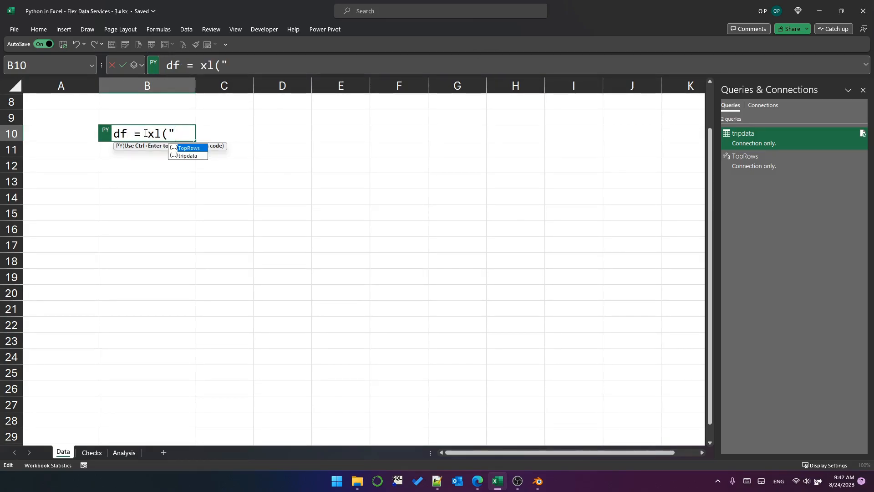
click(187, 156)
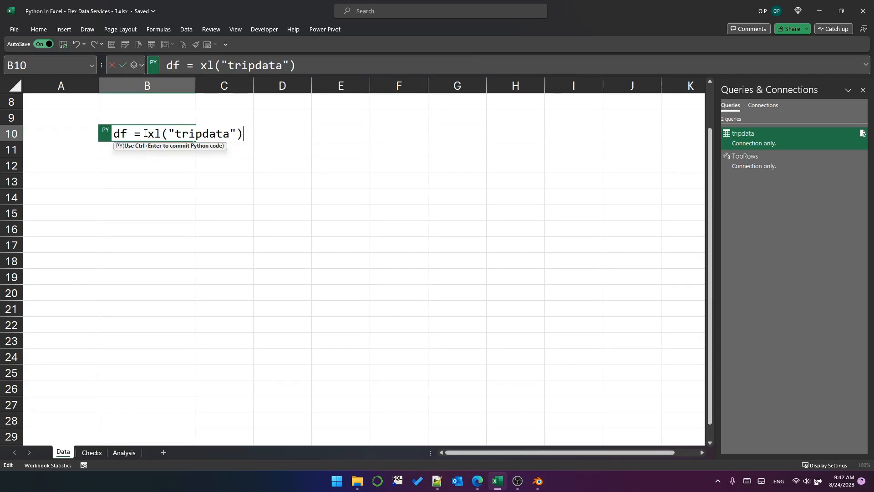
key(ctrl+enter)
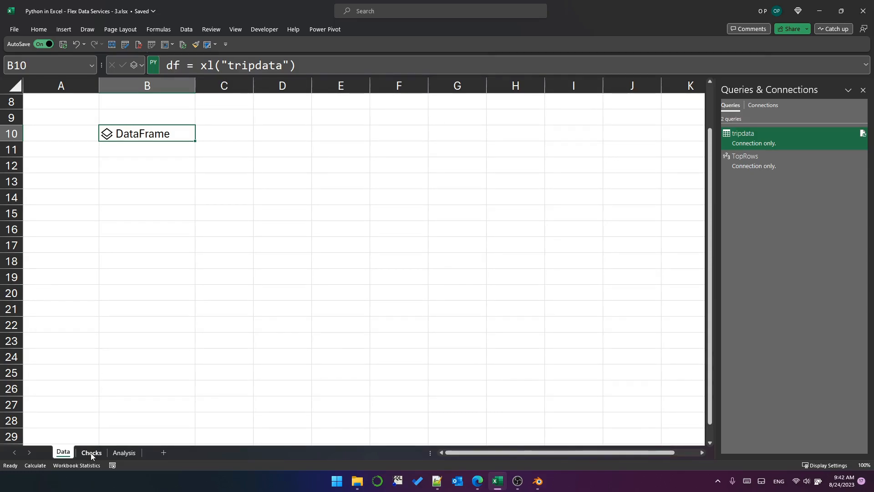
On the Checks sheet, enter Python df.shape[0] in B3 to count records
click(91, 452)
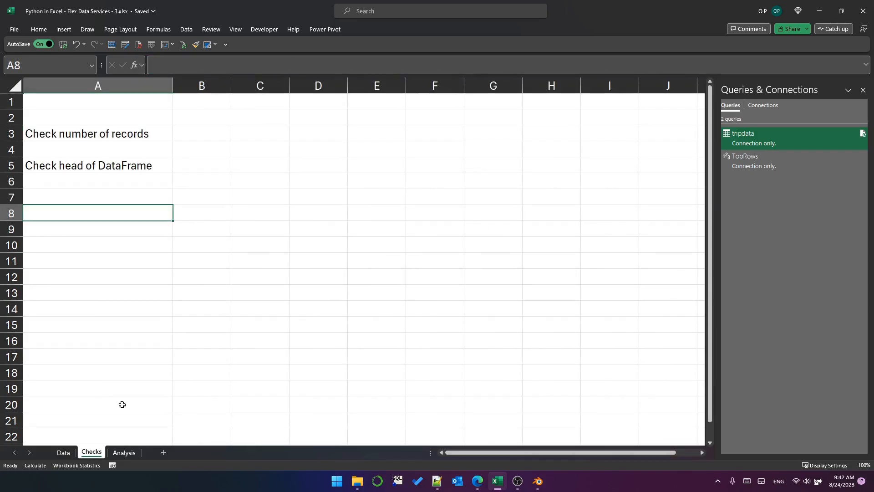
click(201, 132)
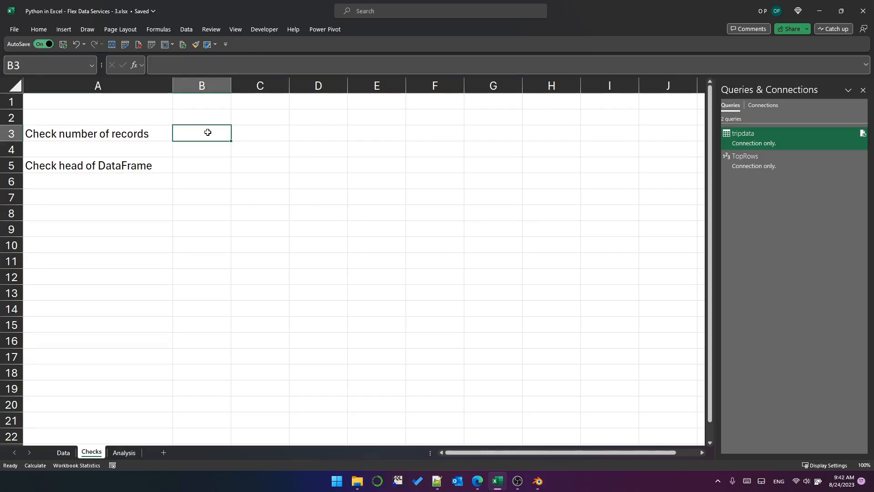
text(=py)
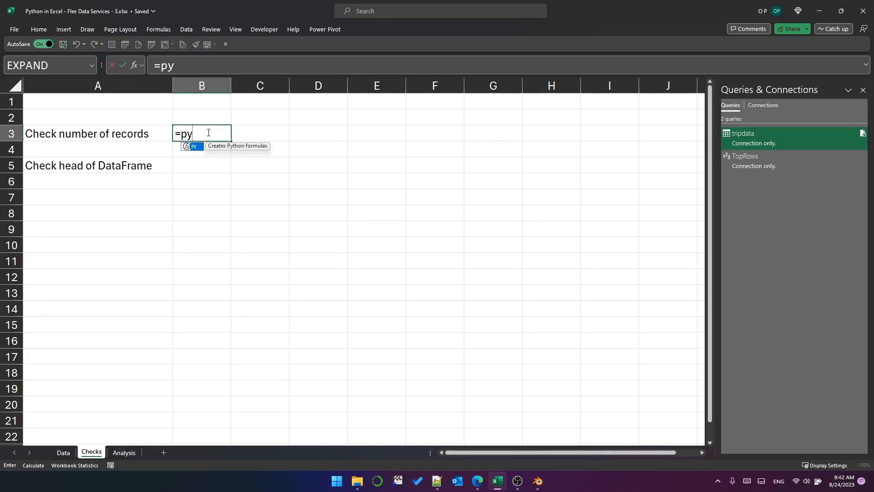
text(df.)
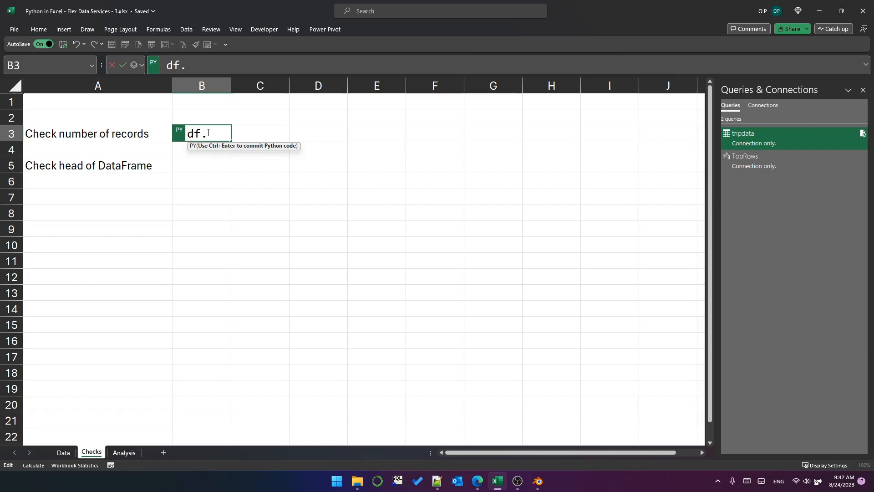
text(shape[)
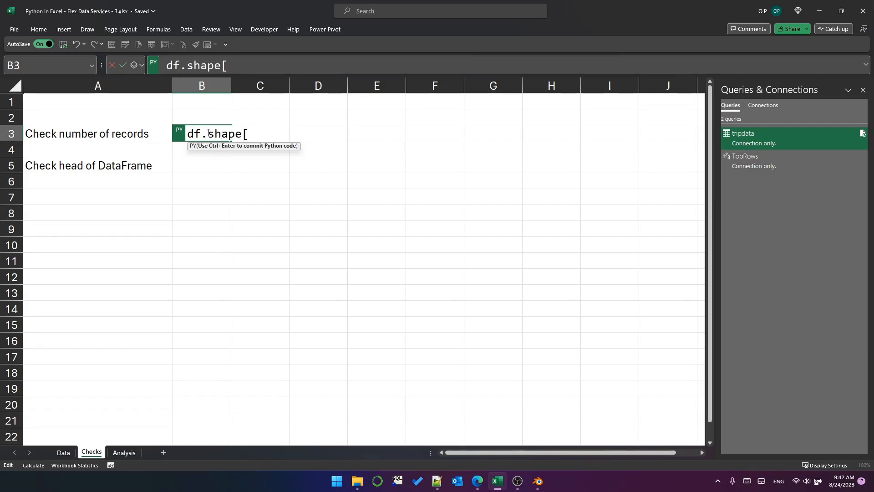
text(0])
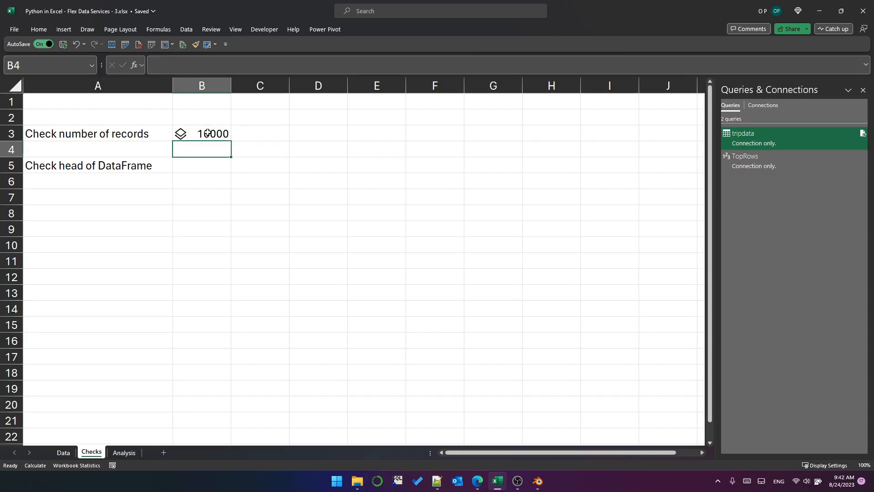
Enter df.head() in B5 and widen the started_at and ended_at columns
click(201, 165)
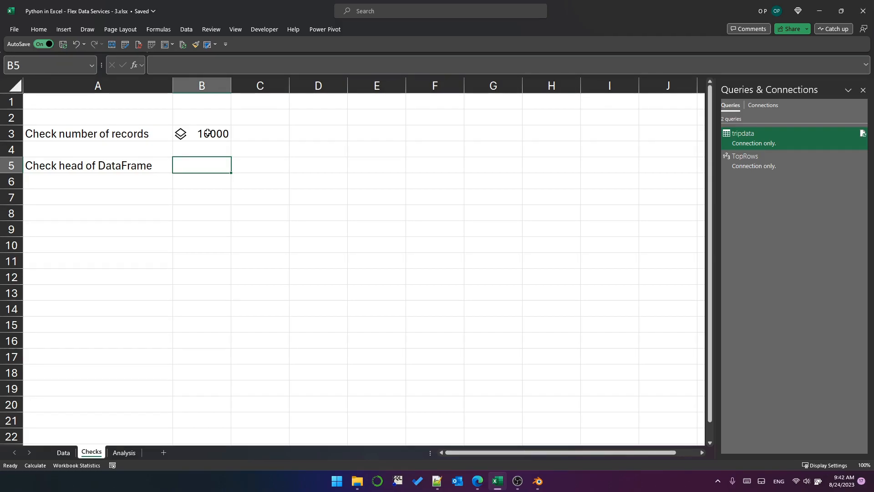
text(=)
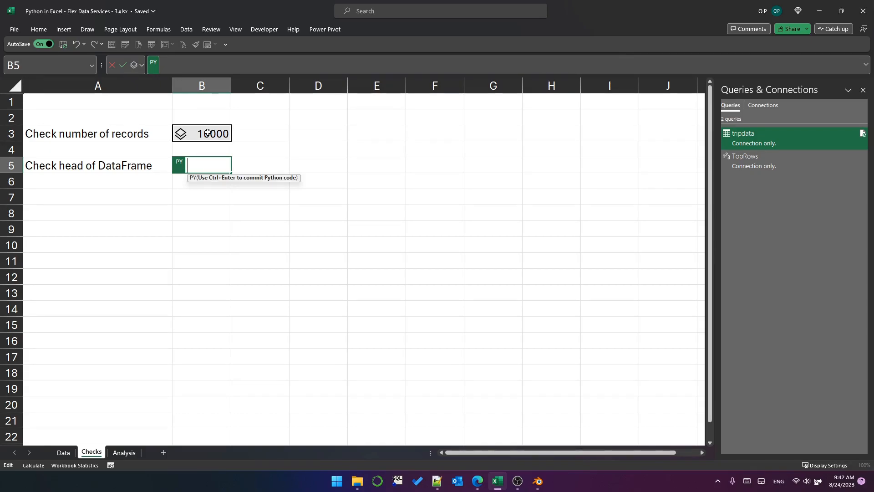
text(df.head())
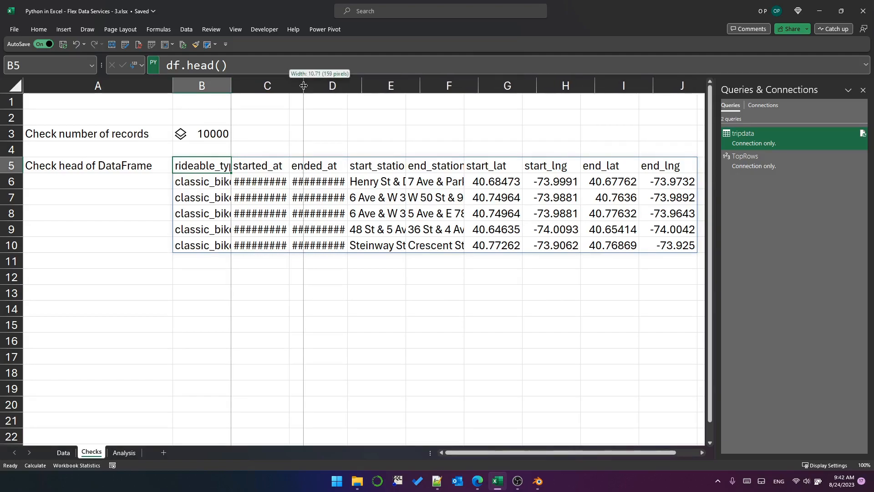
drag(303, 85, 362, 85)
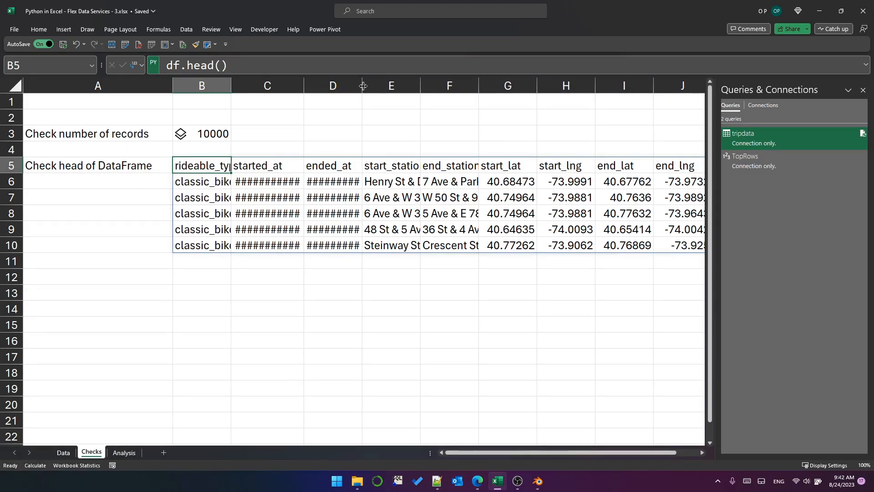
click(63, 452)
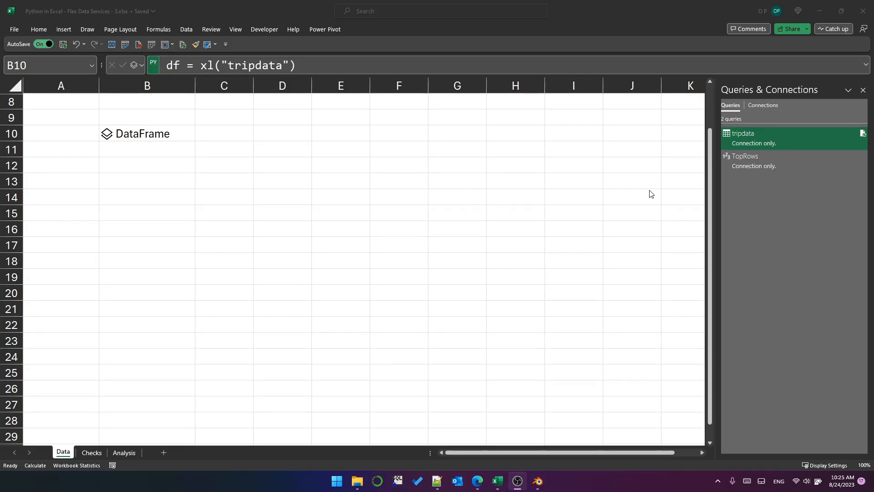
mouse_move(750, 139)
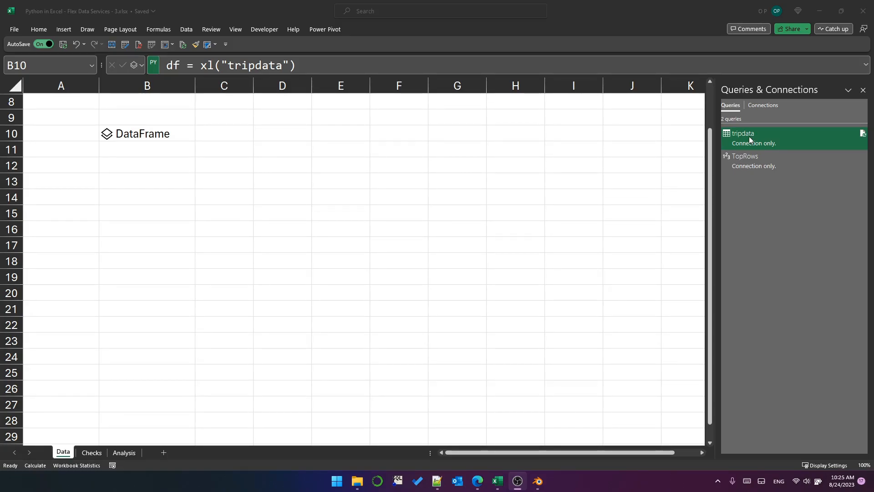
Rename the tripdata query to 'trip data' and pick it again in B10's Python code
right_click(742, 133)
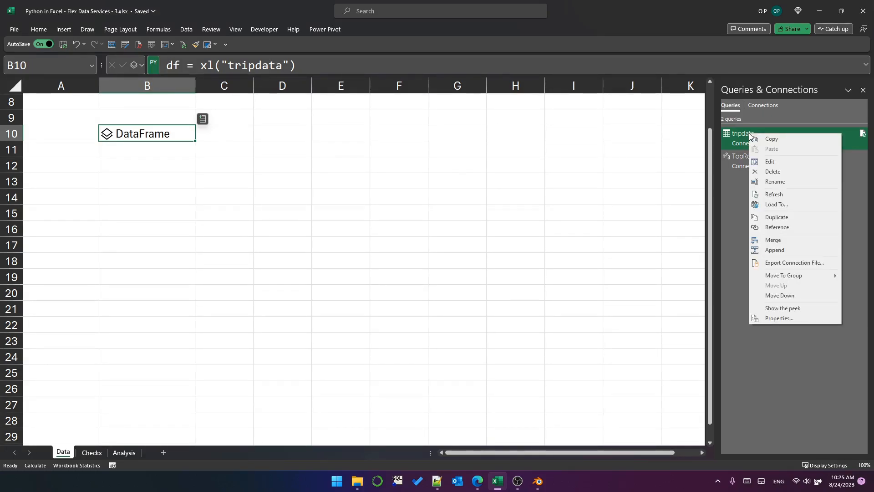
click(775, 182)
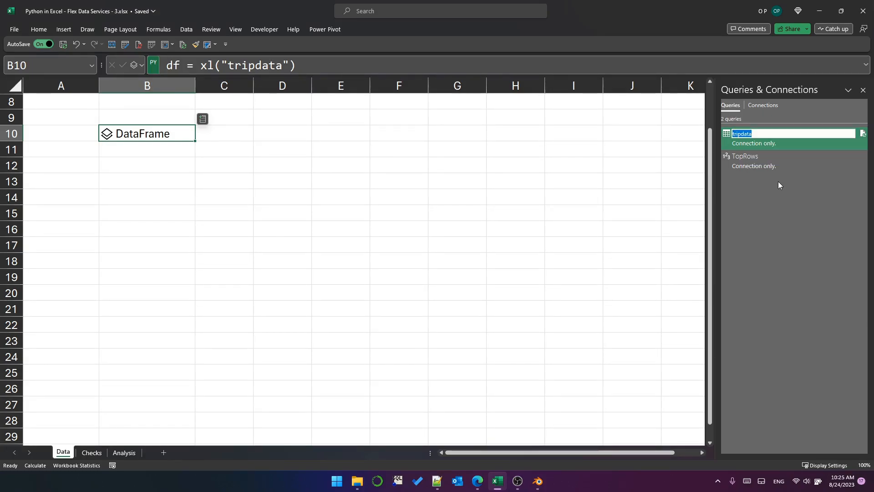
text(trip da)
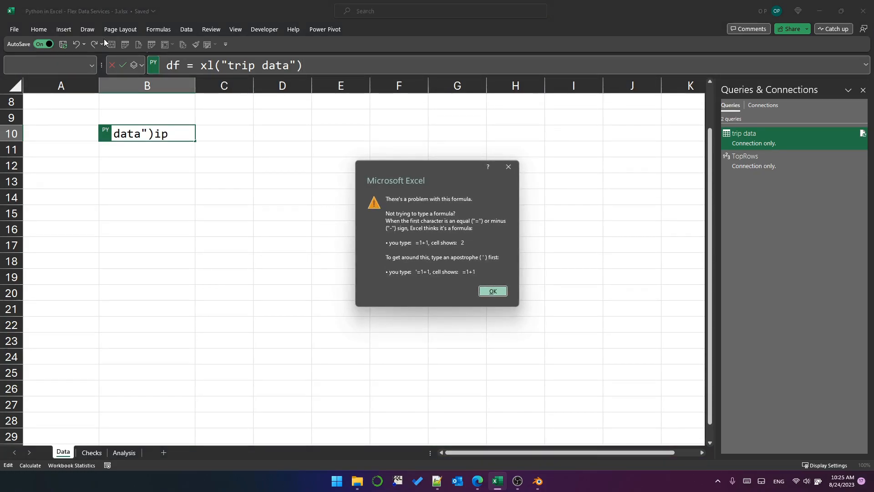
mouse_move(214, 206)
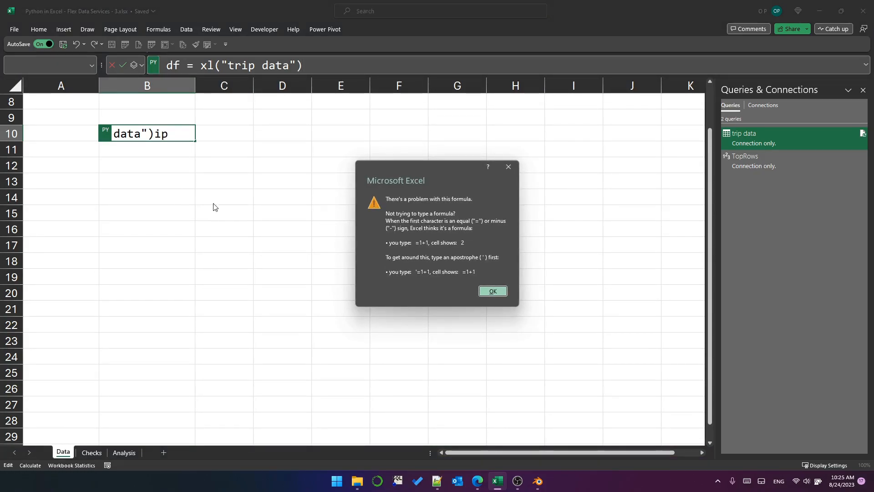
click(492, 291)
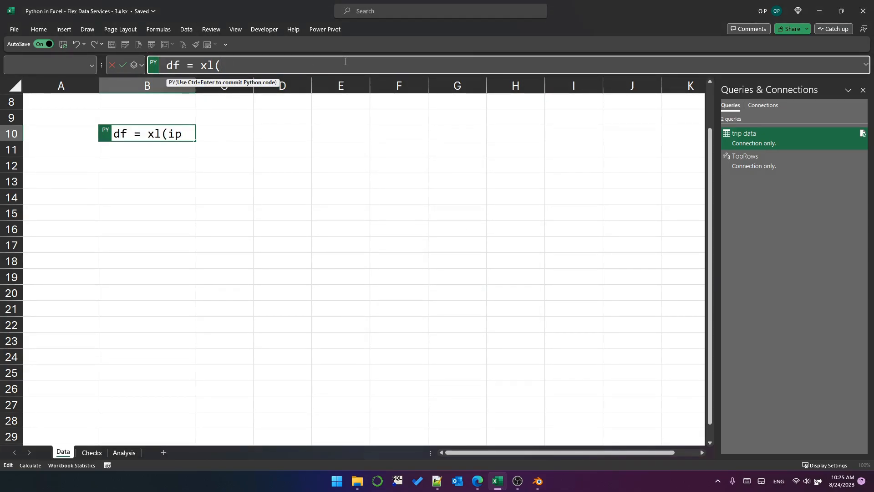
text(")
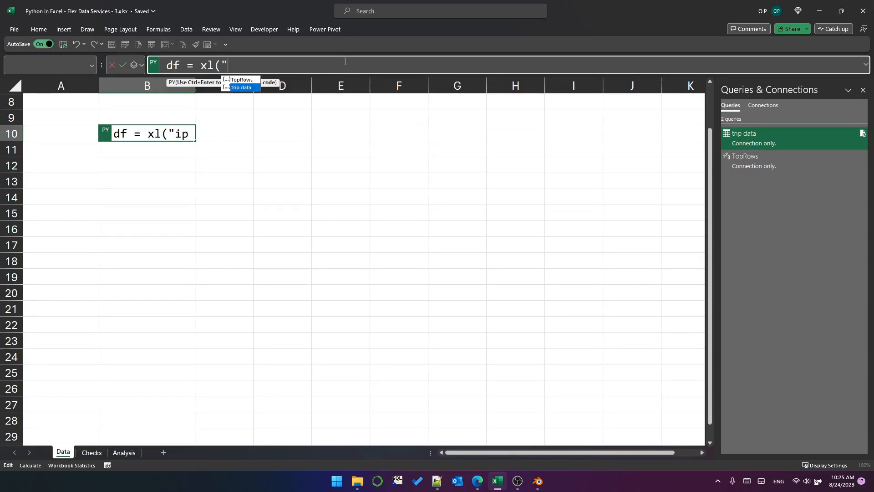
click(240, 87)
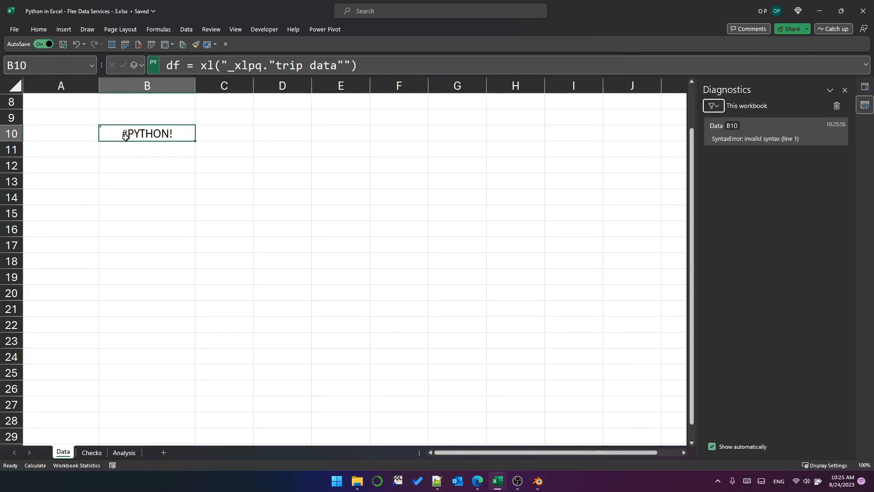
click(90, 131)
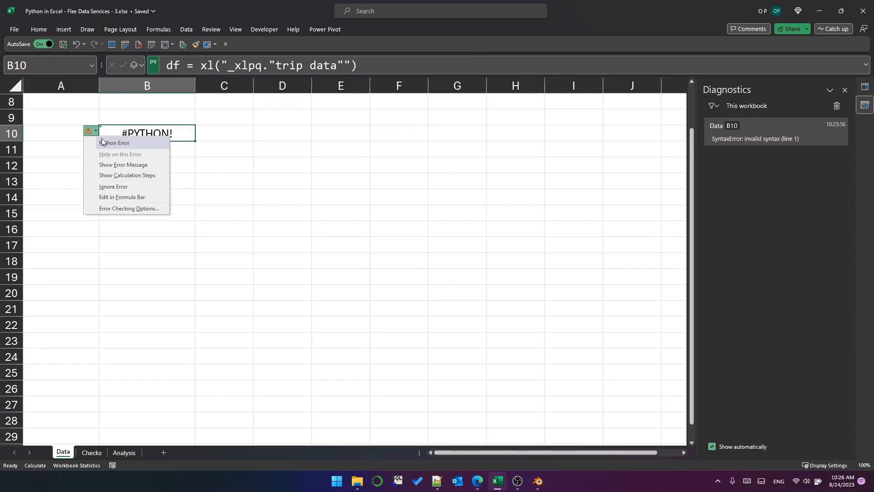
click(123, 164)
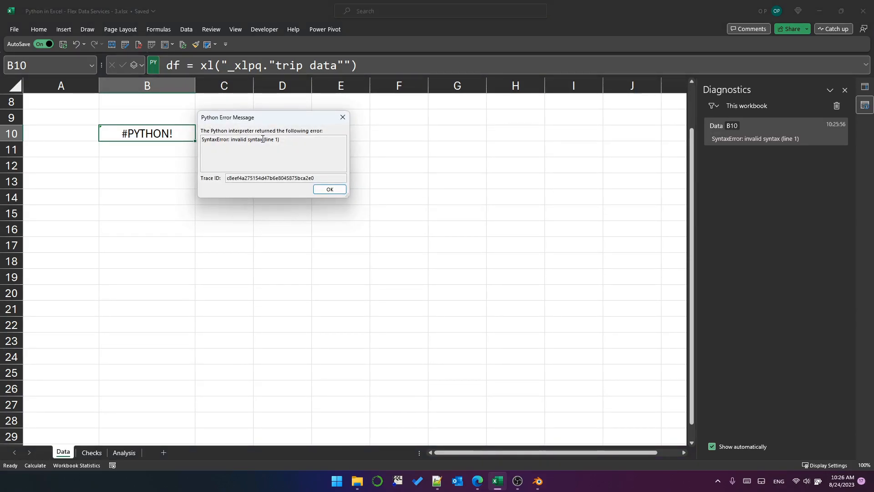
click(328, 189)
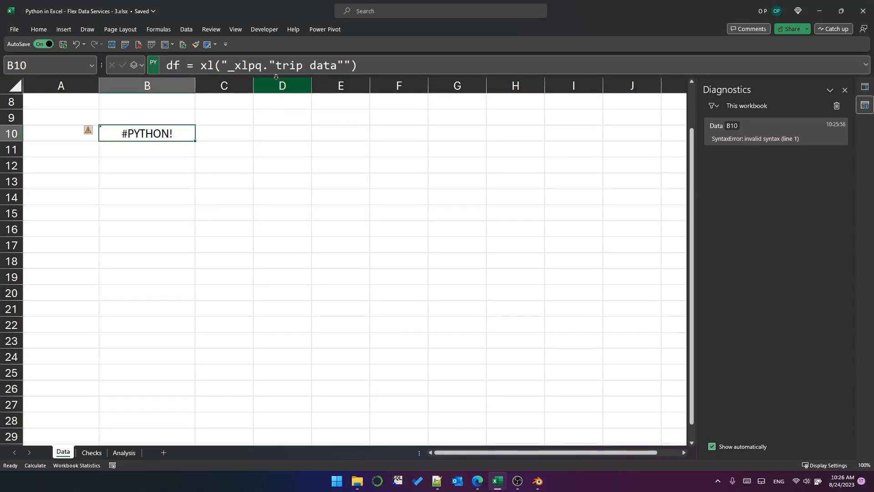
mouse_move(275, 75)
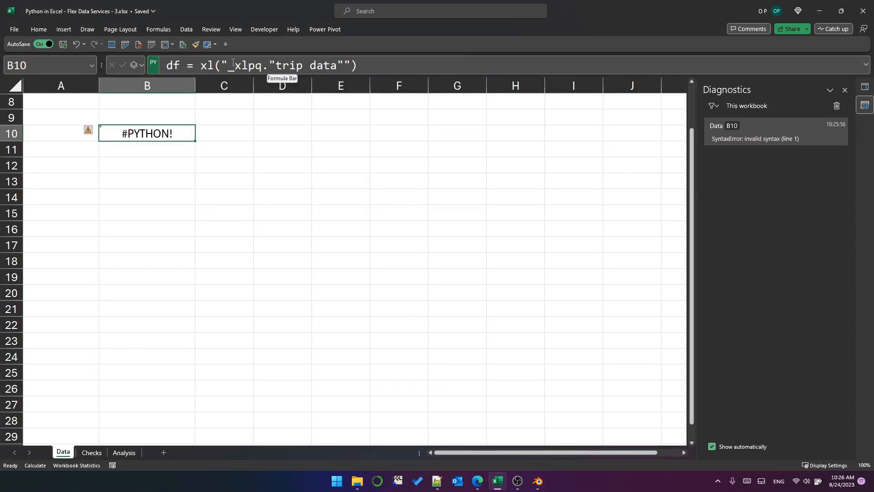
Add backslashes before the inner quotes around trip data in B10's Python code
double_click(146, 134)
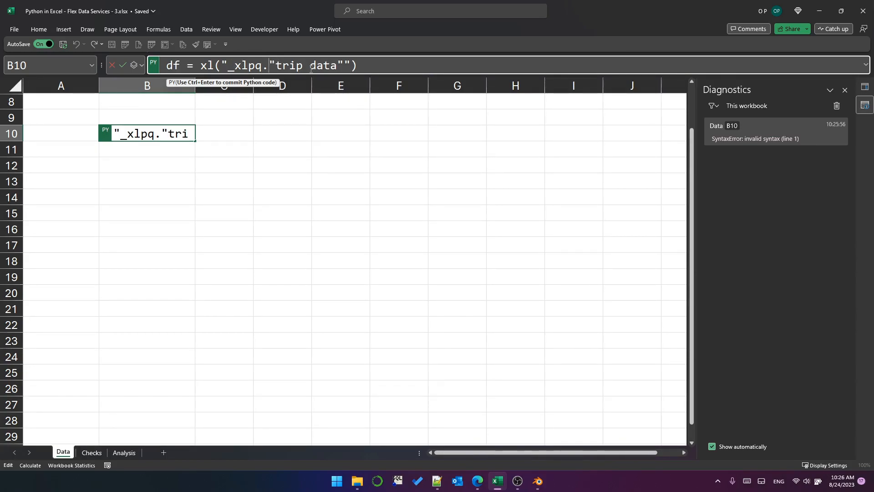
text(\)
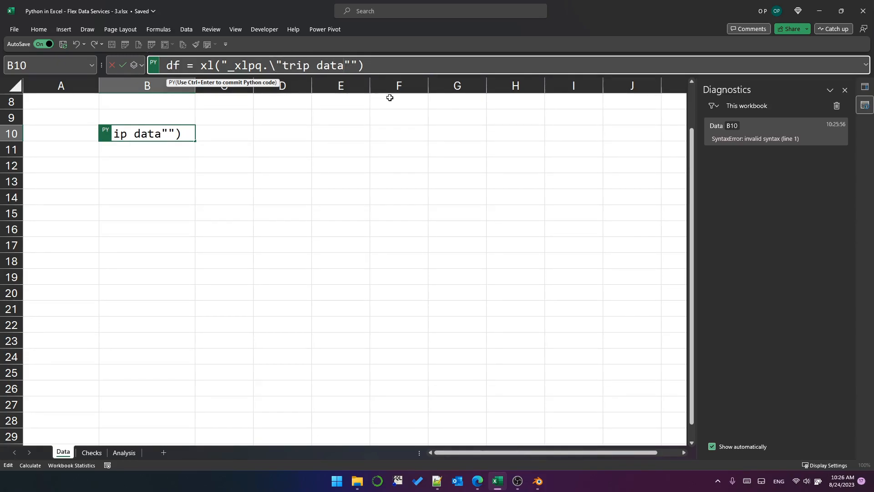
text(\)
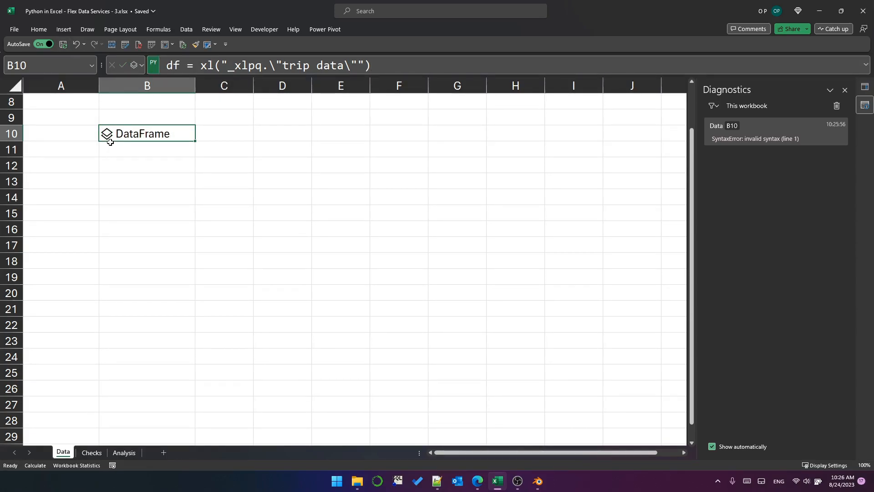
mouse_move(170, 133)
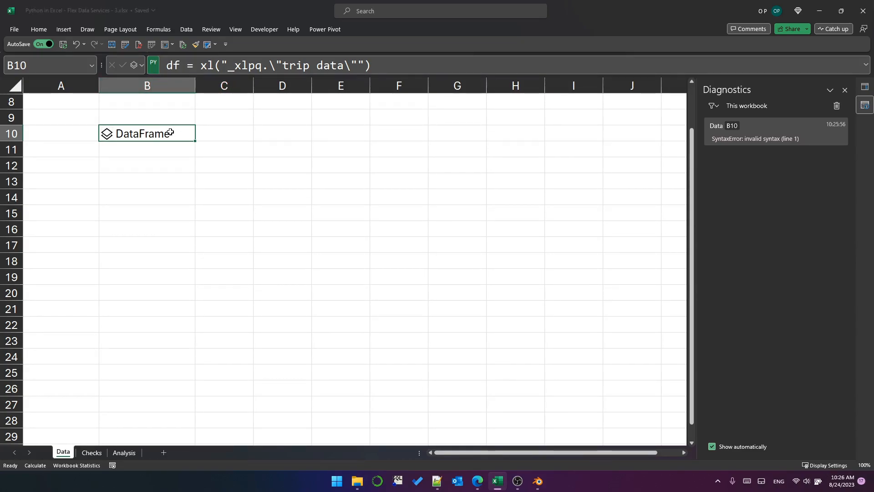
mouse_move(281, 65)
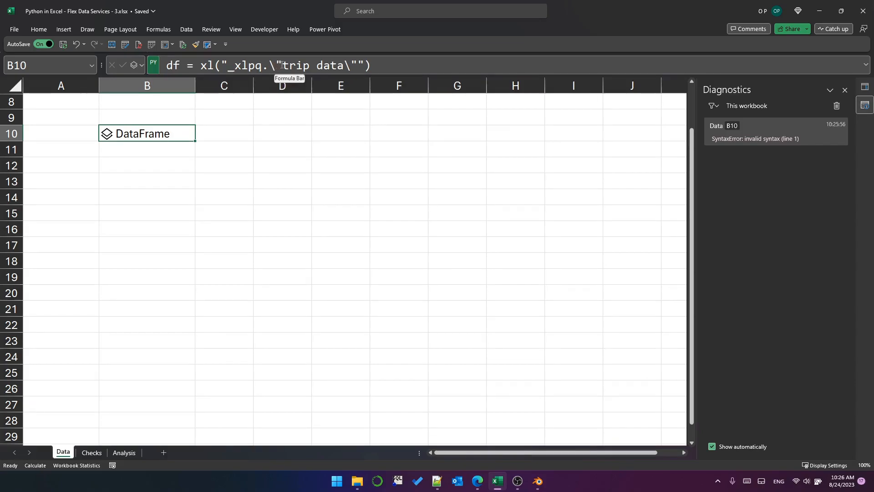
Reopen B10's Python code for editing
double_click(147, 133)
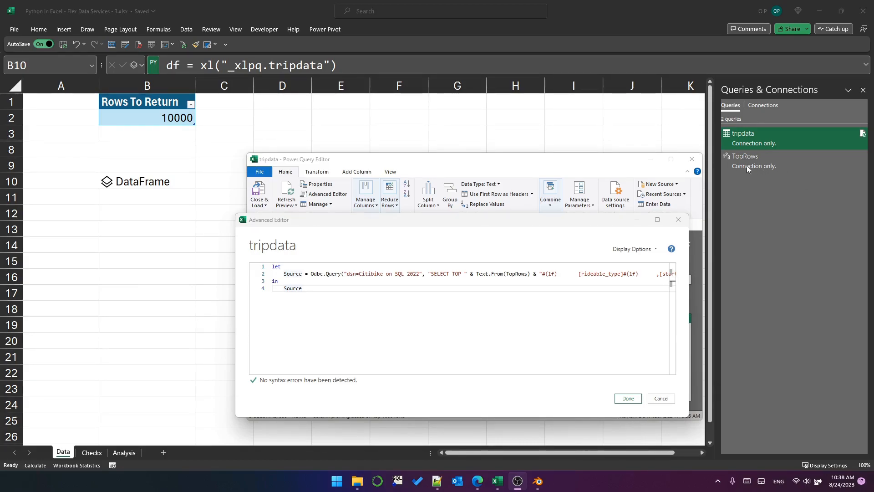
mouse_move(449, 234)
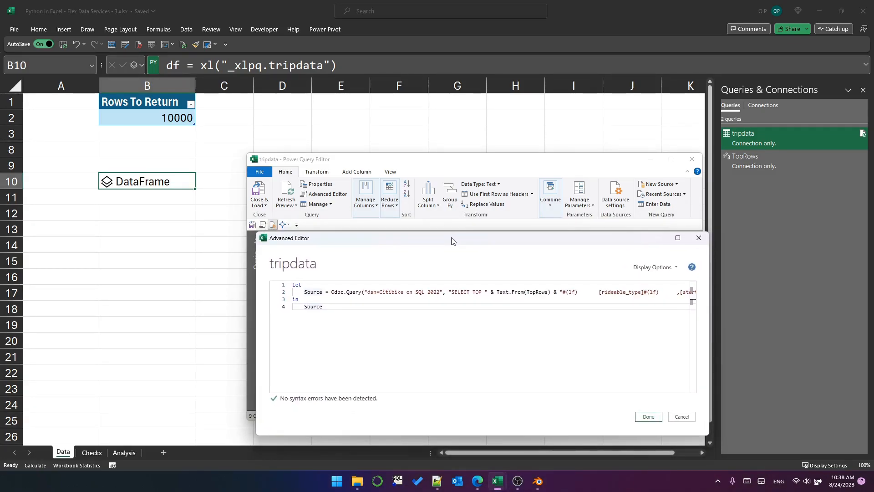
mouse_move(474, 272)
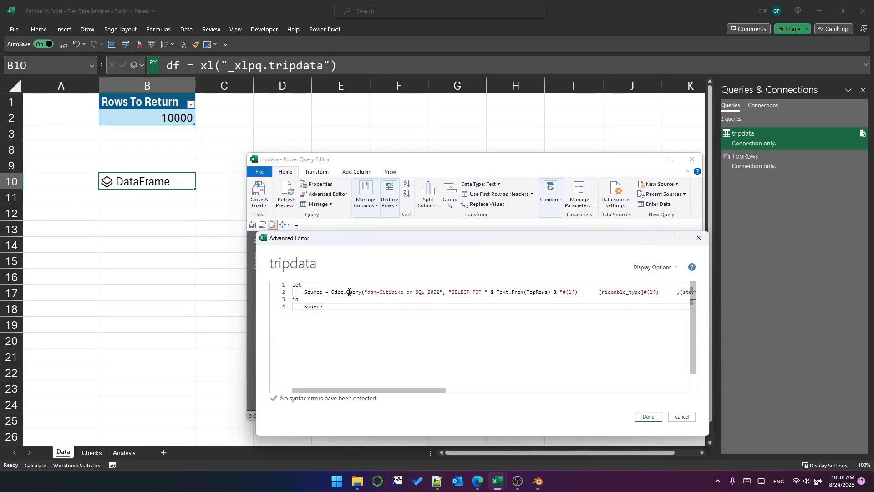
mouse_move(315, 283)
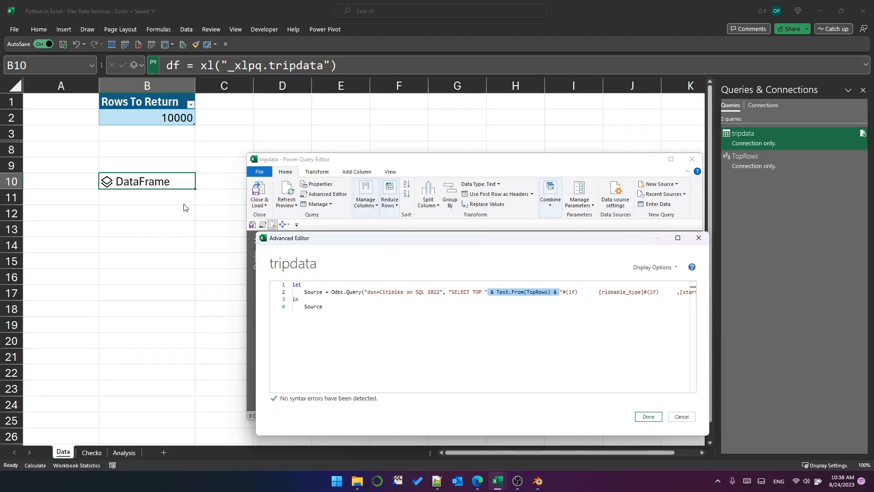
mouse_move(252, 231)
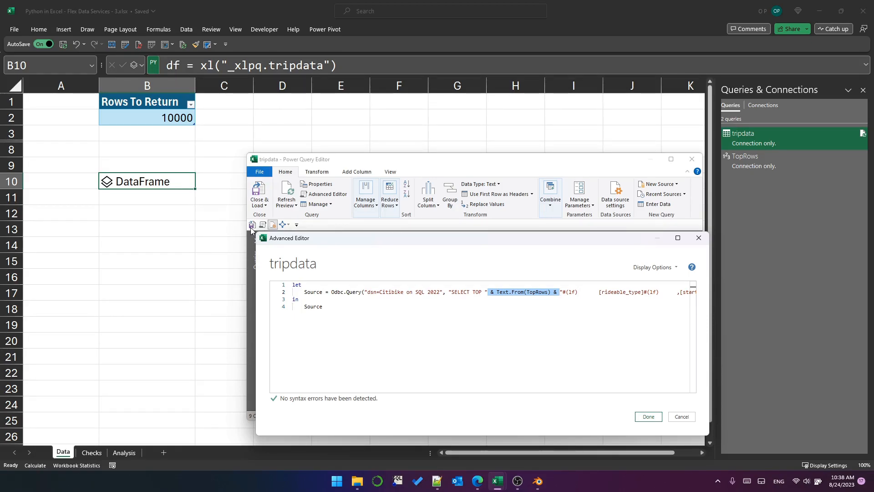
mouse_move(363, 251)
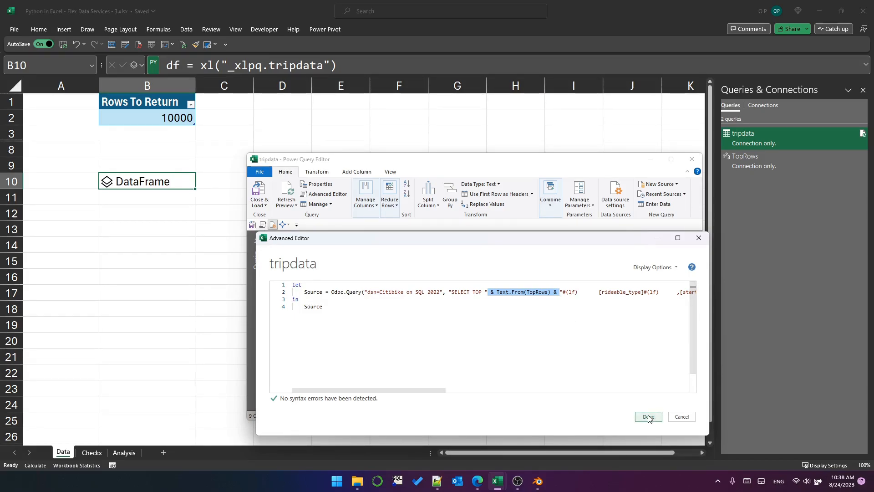
Save the query edit, then read and dismiss B10's unsupported query access error
click(647, 416)
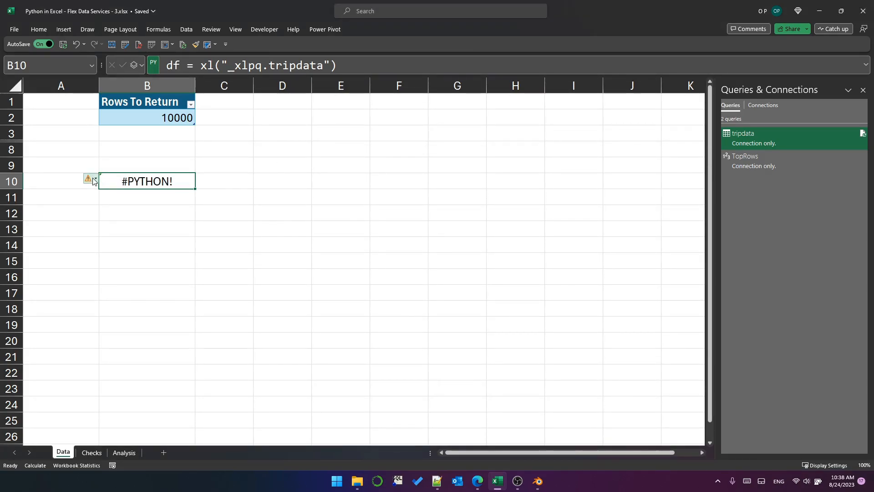
click(87, 178)
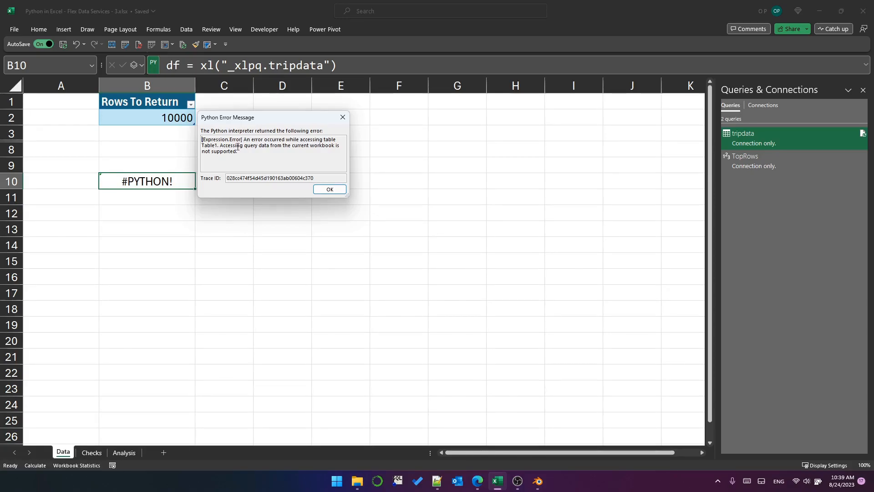
click(328, 189)
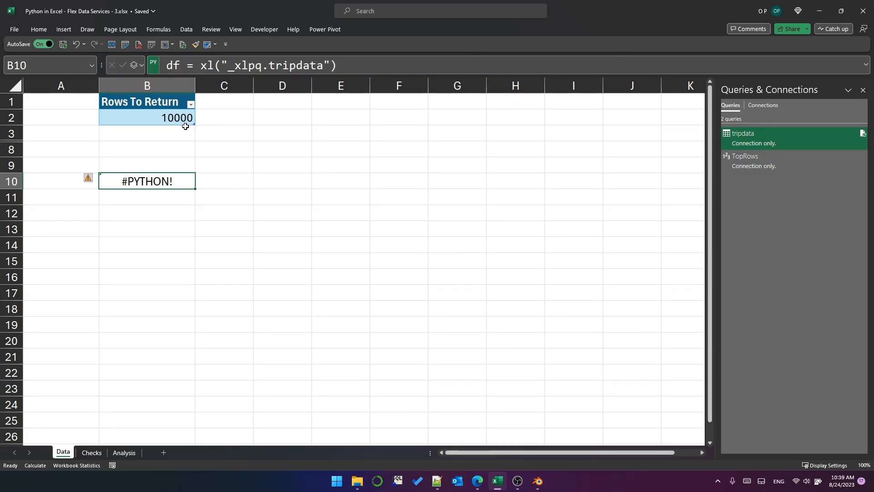
On the Analysis sheet, enter and commit the haversine_distance Python function in B2
click(124, 452)
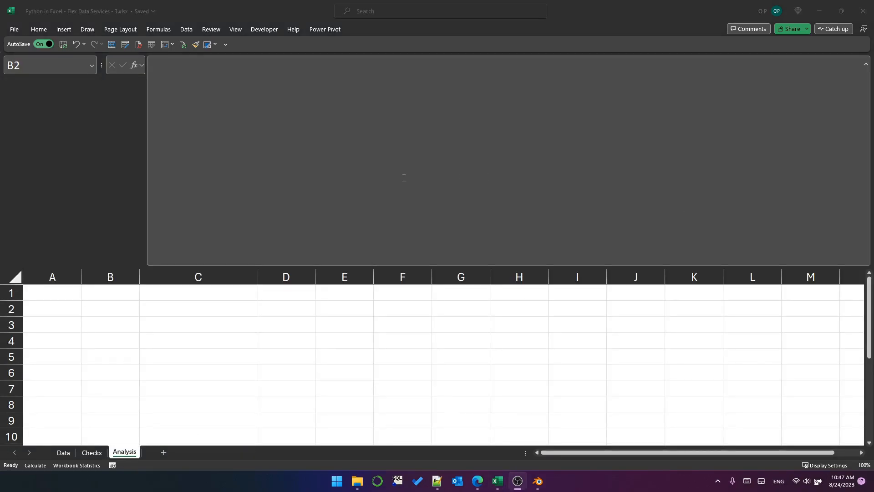
mouse_move(231, 121)
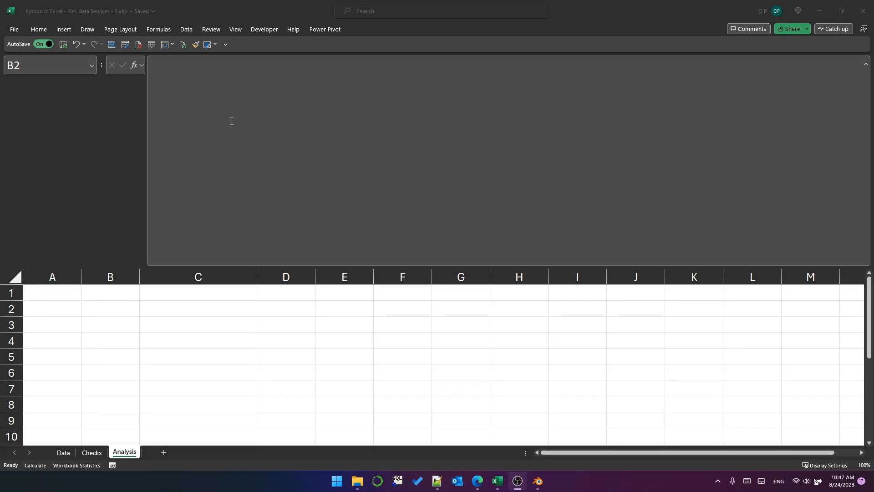
mouse_move(216, 104)
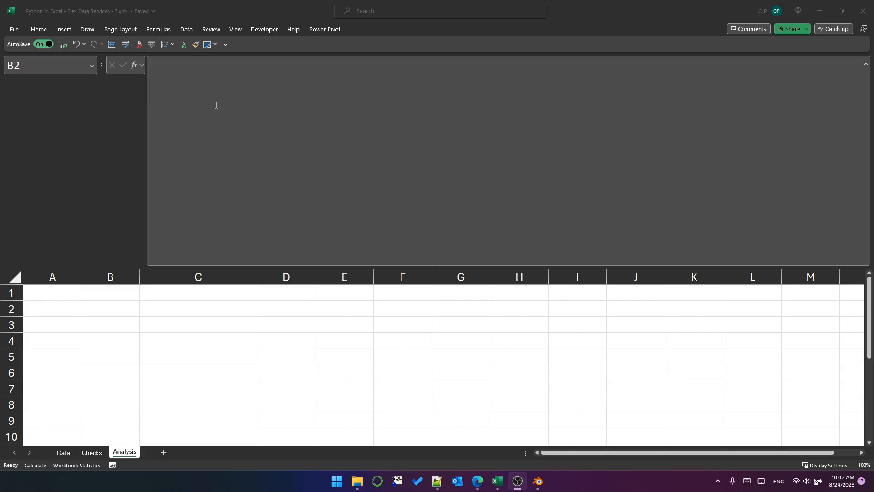
click(110, 308)
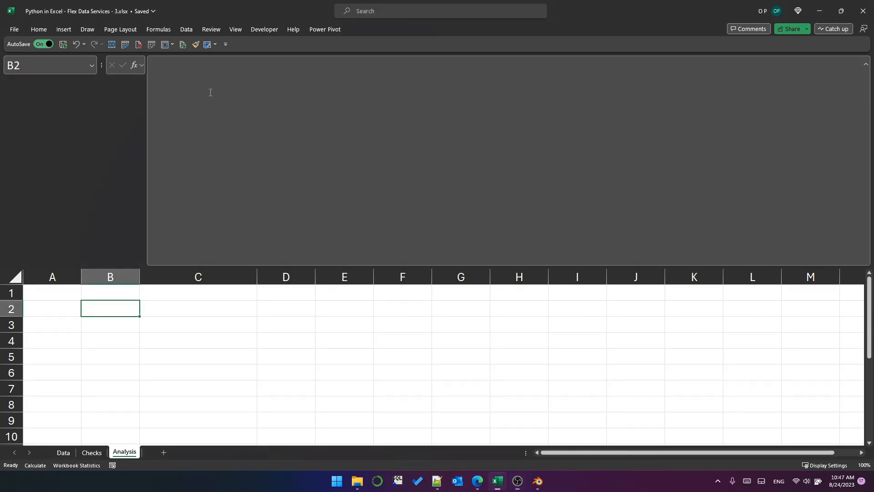
mouse_move(194, 79)
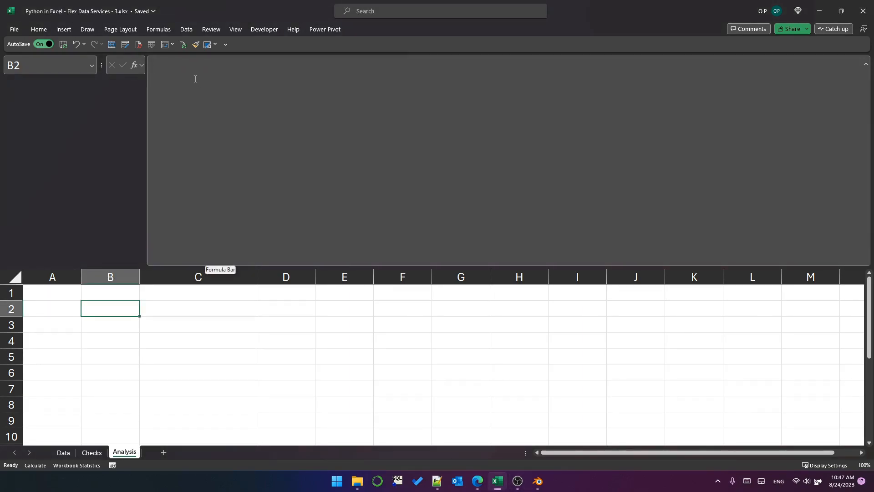
text(=p)
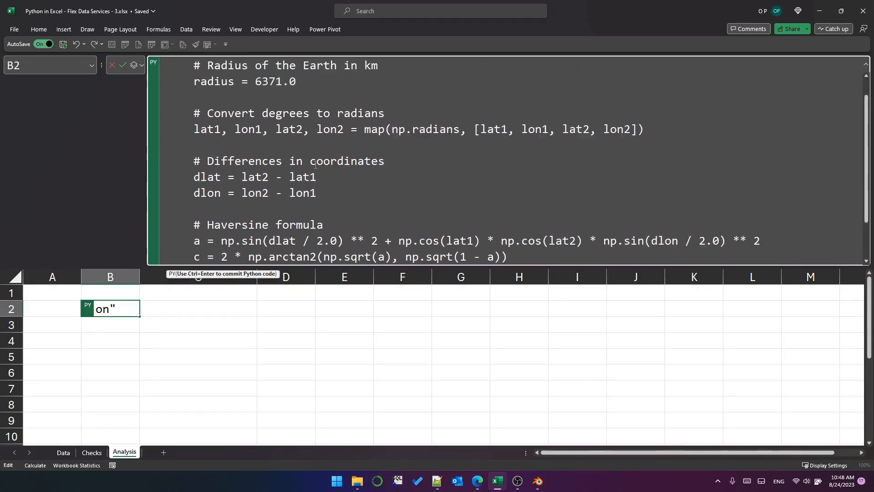
scroll(down, 3)
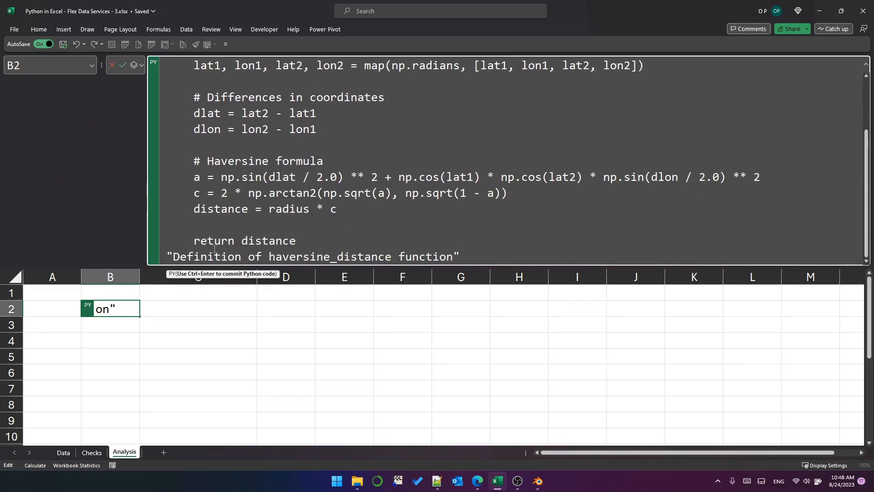
key(ctrl+enter)
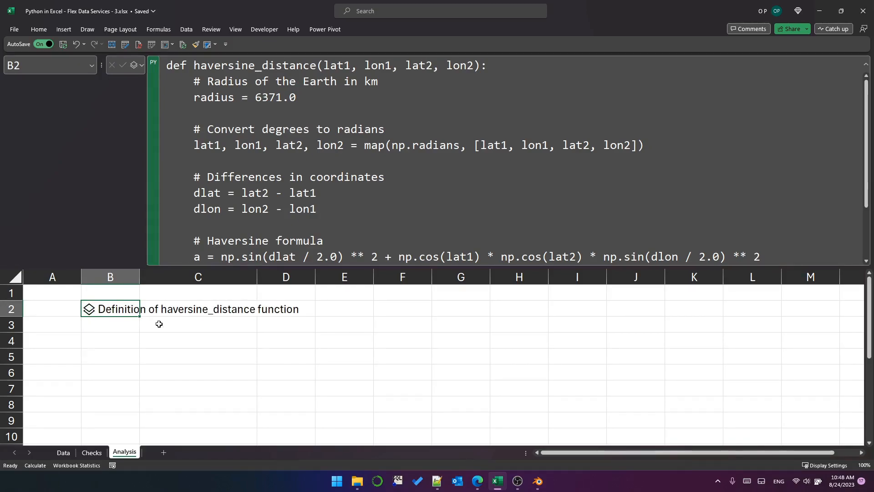
click(110, 325)
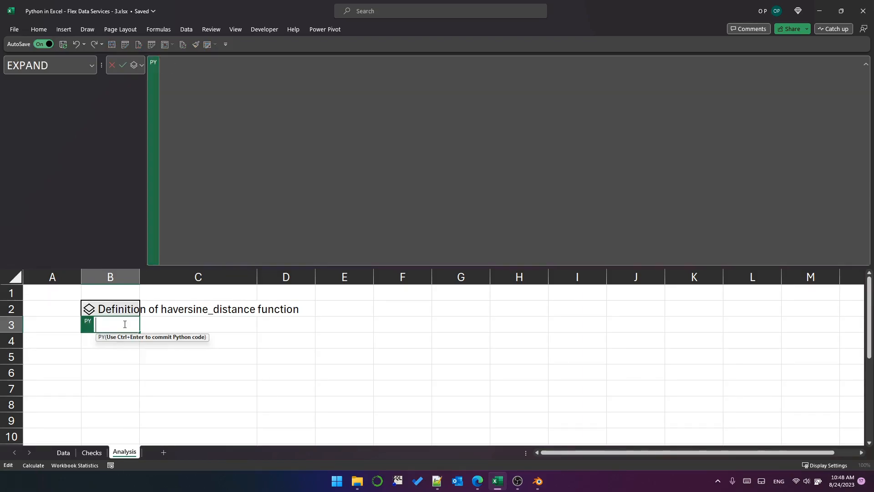
mouse_move(236, 92)
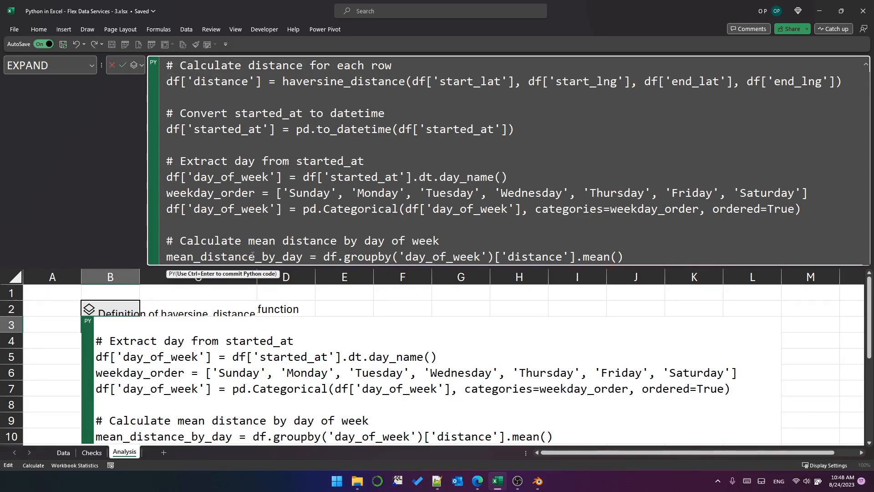
Commit B3's Python code adding distance and day_of_week columns and mean distance per weekday
click(110, 148)
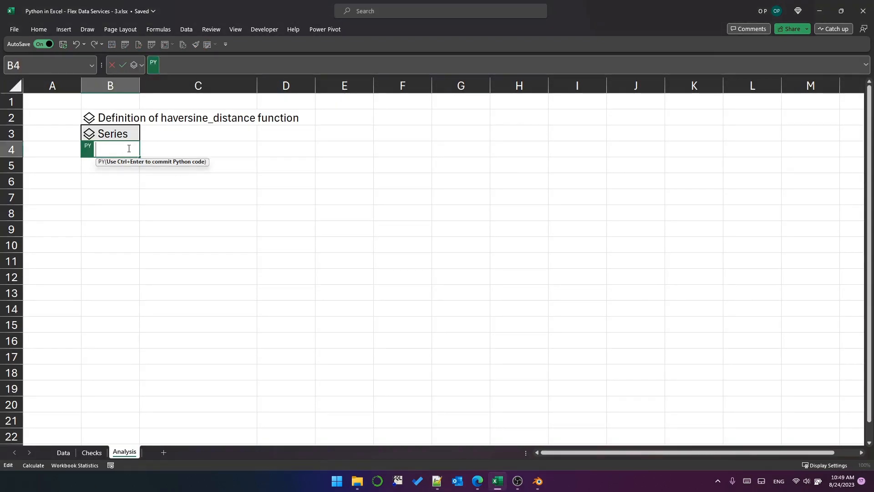
In B4, plot mean_distance_by_day as a plt.bar chart and commit it
text(plt.bar(mean_distance_by_day.index, mean_distance_by_day.values))
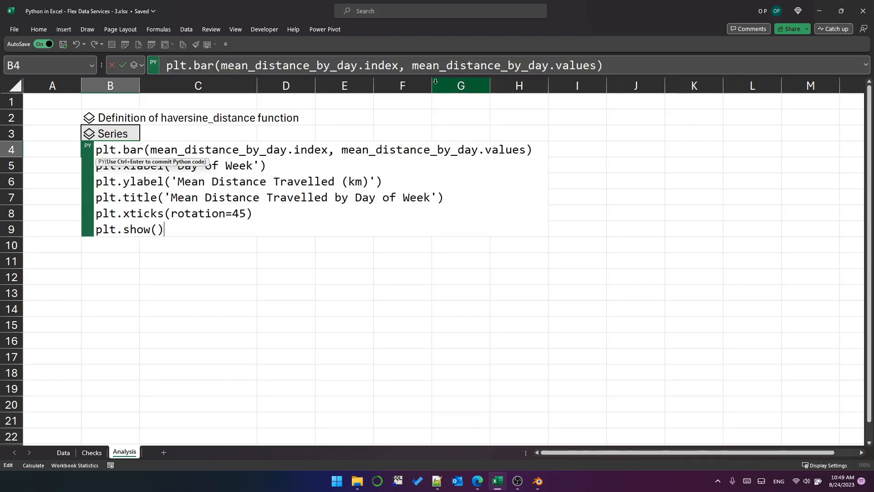
mouse_move(110, 149)
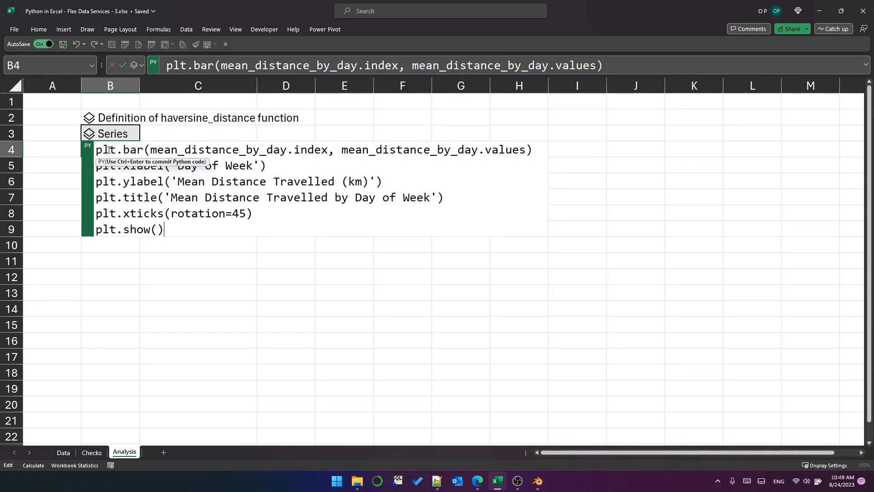
mouse_move(114, 113)
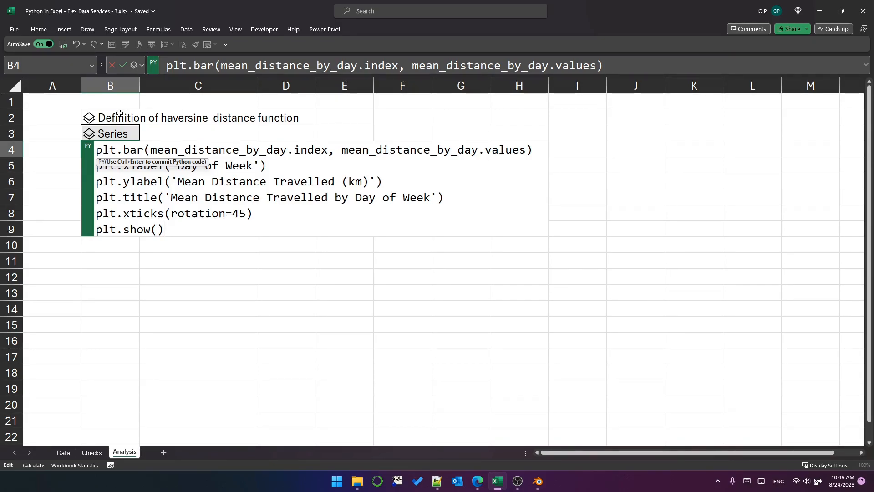
key(ctrl+enter)
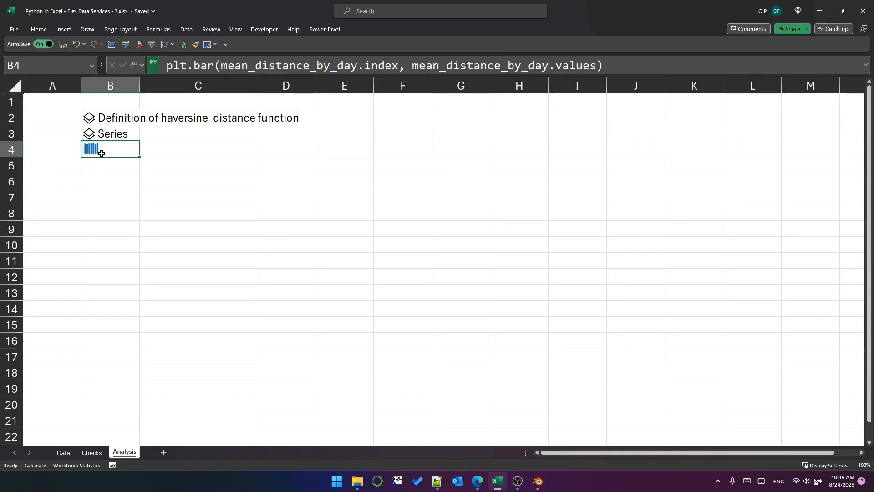
Place B4's bar chart picture over the cells at full size
right_click(100, 149)
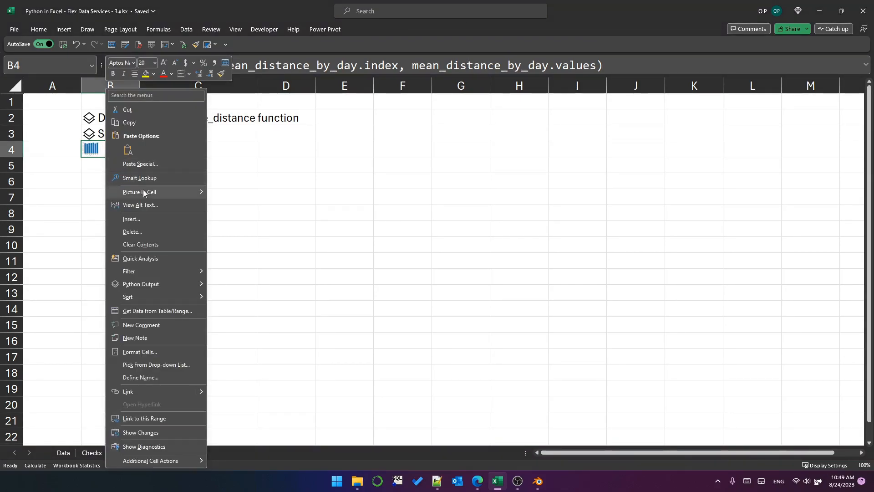
mouse_move(139, 191)
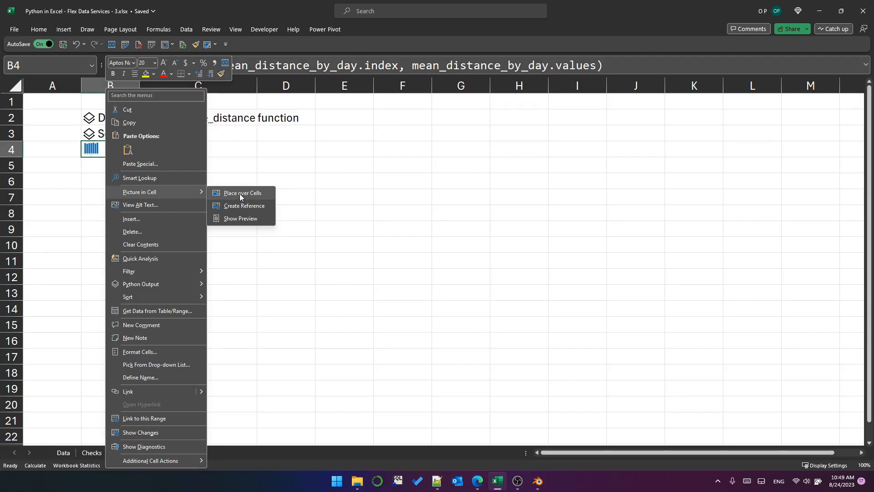
click(242, 192)
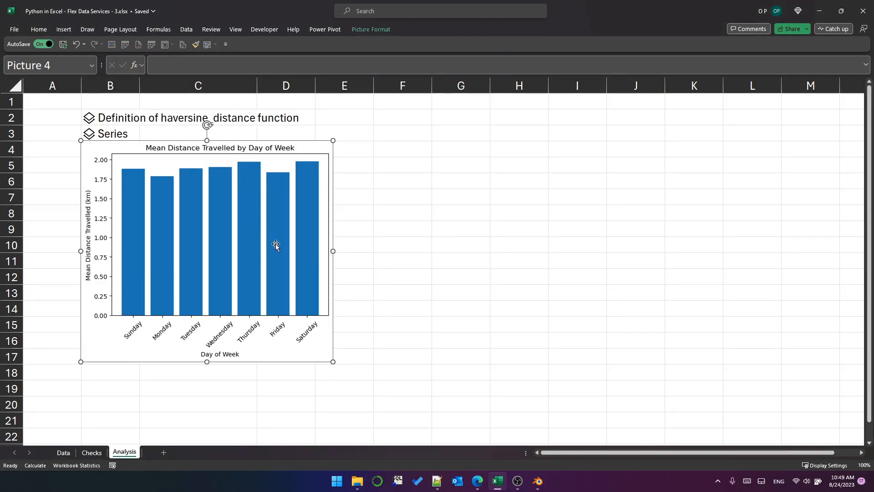
mouse_move(122, 140)
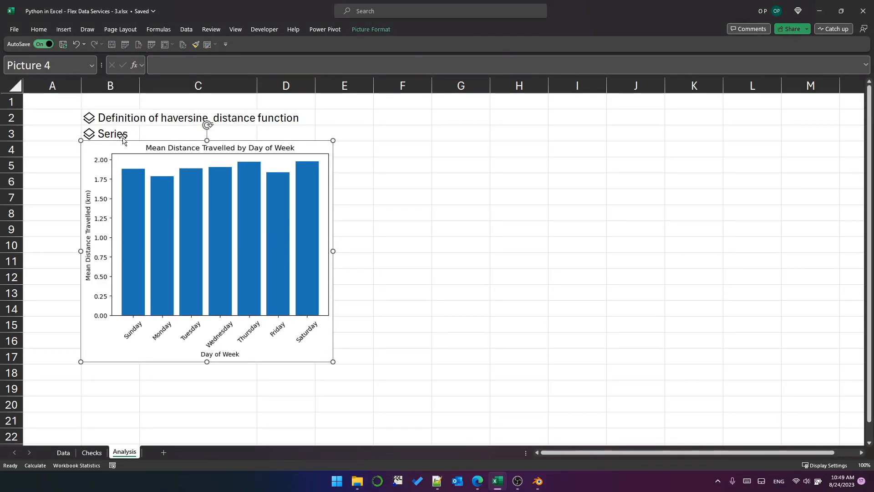